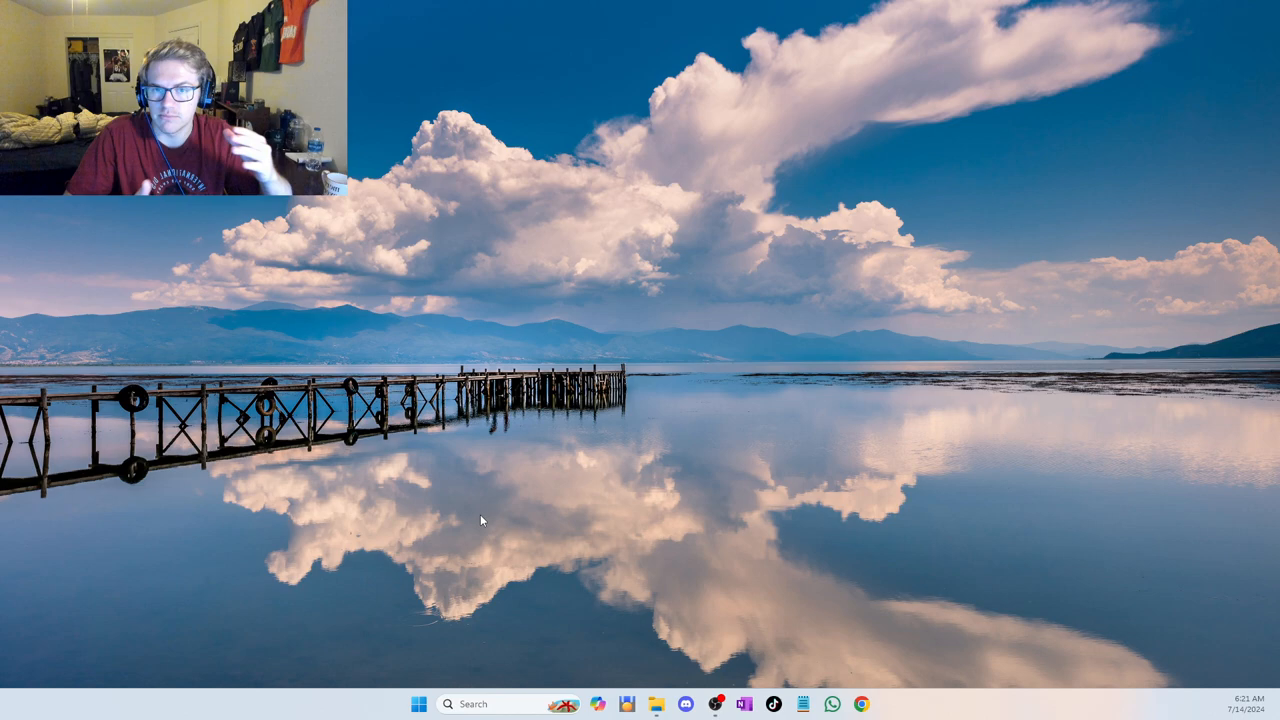
- Search Windows for 'dis' and launch the Display settings result
click(476, 704)
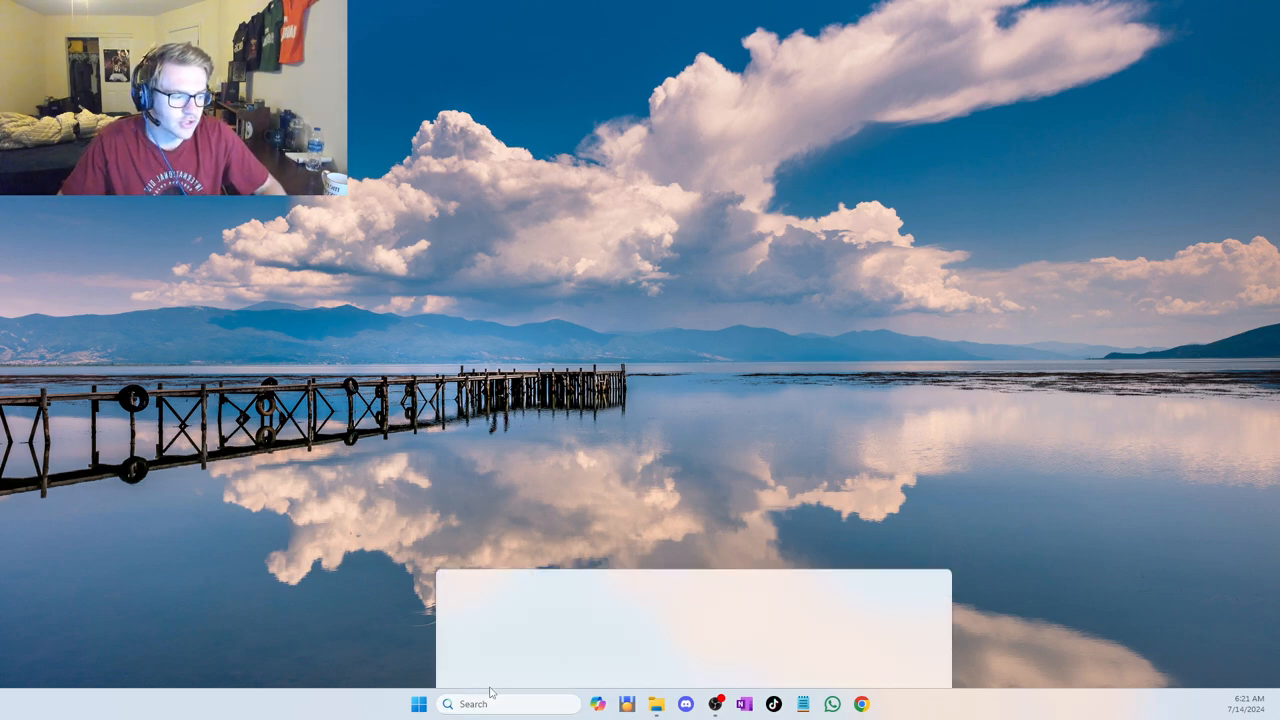
text(display settings)
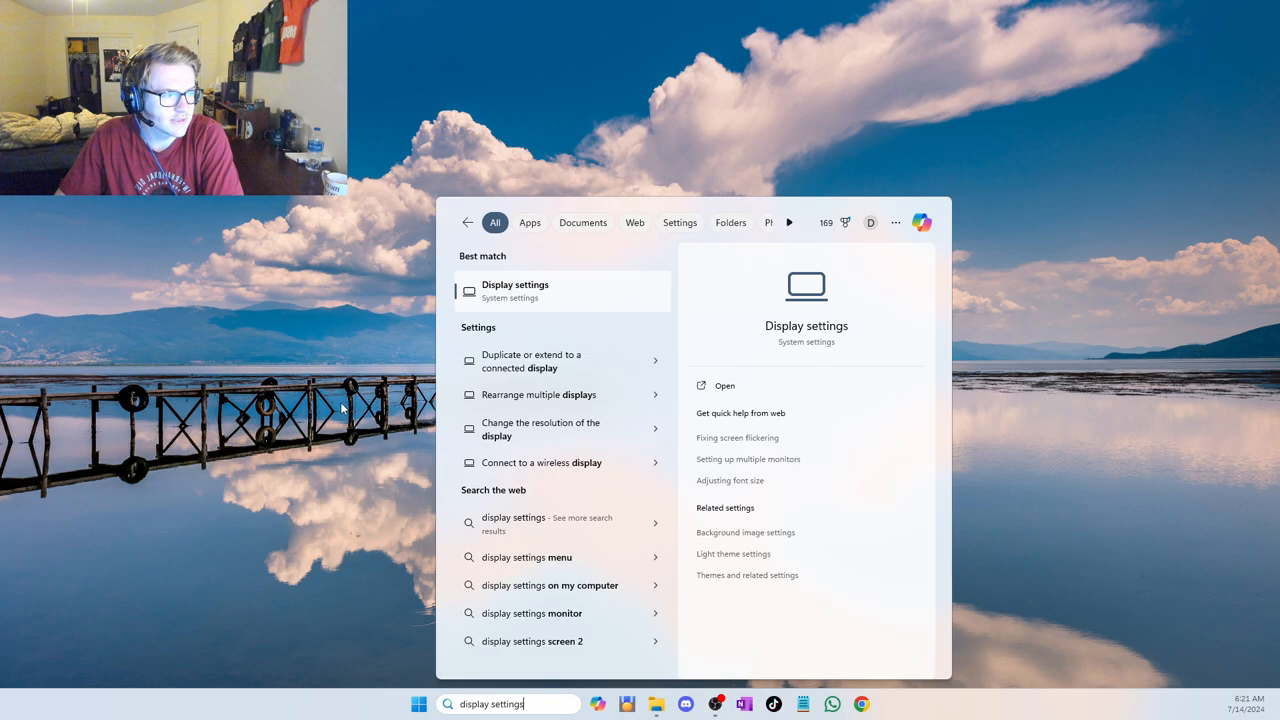
click(516, 290)
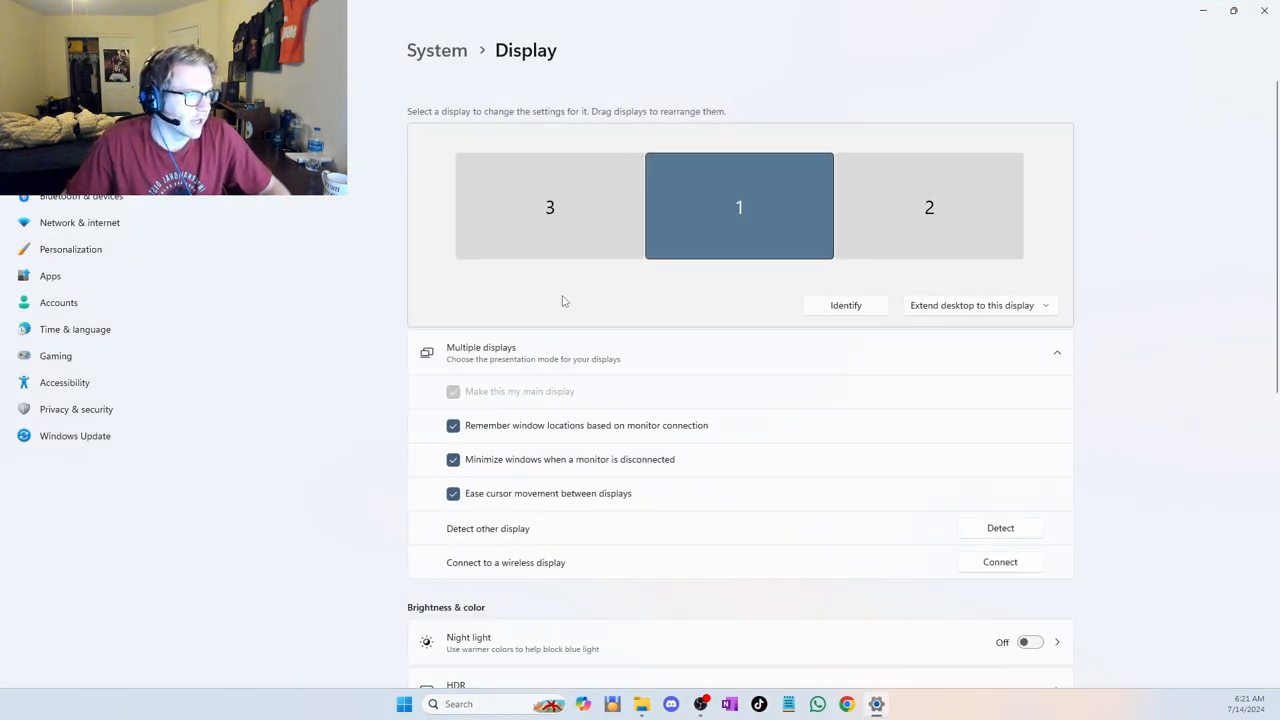
click(740, 206)
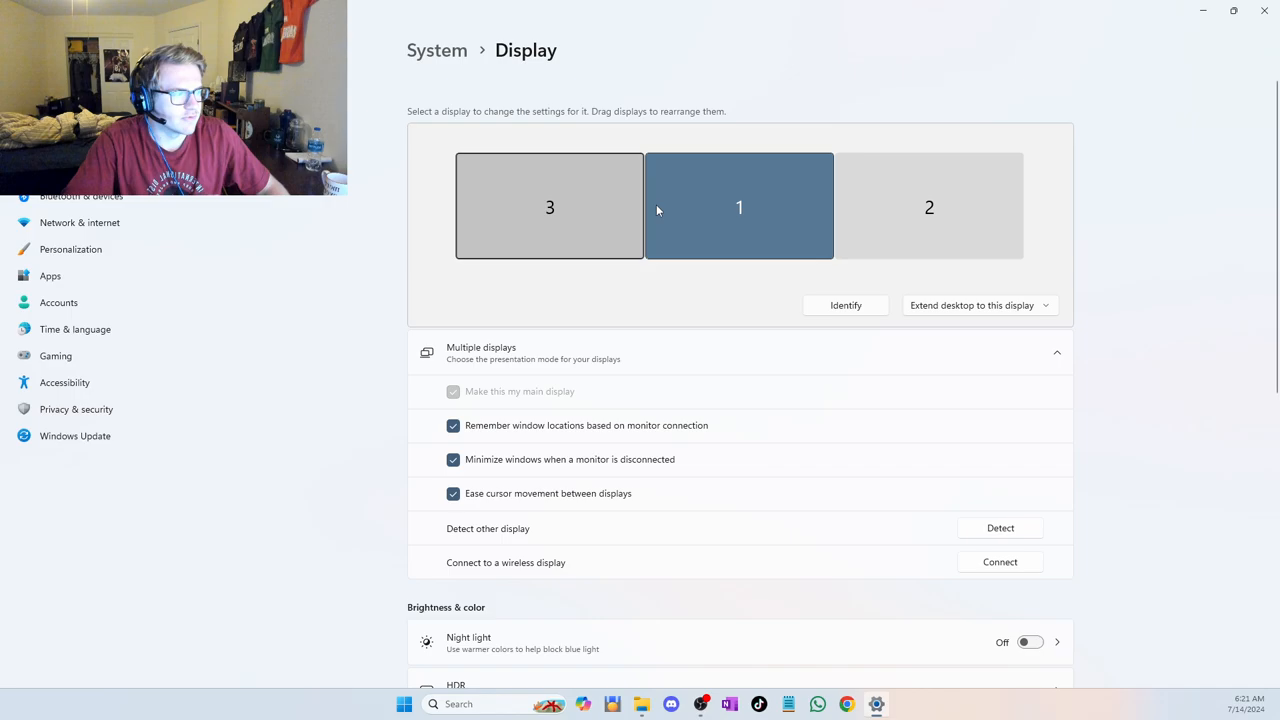
scroll(down, 3)
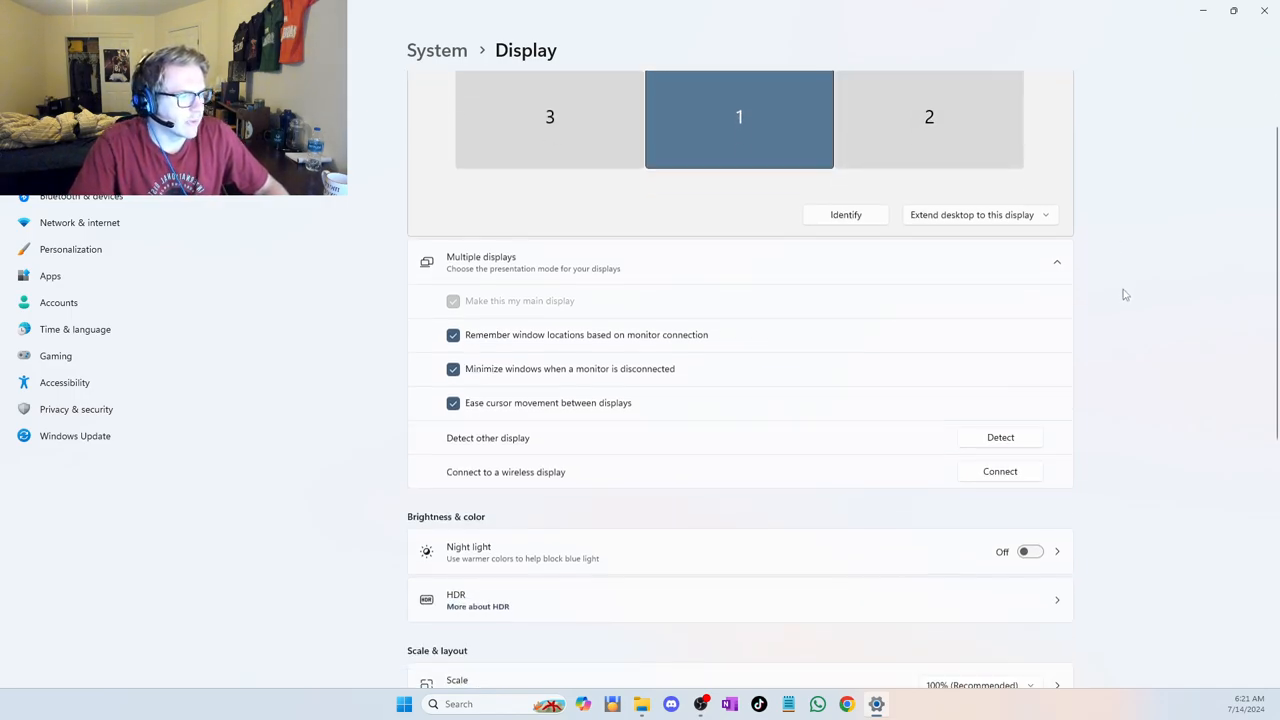
scroll(down, 3)
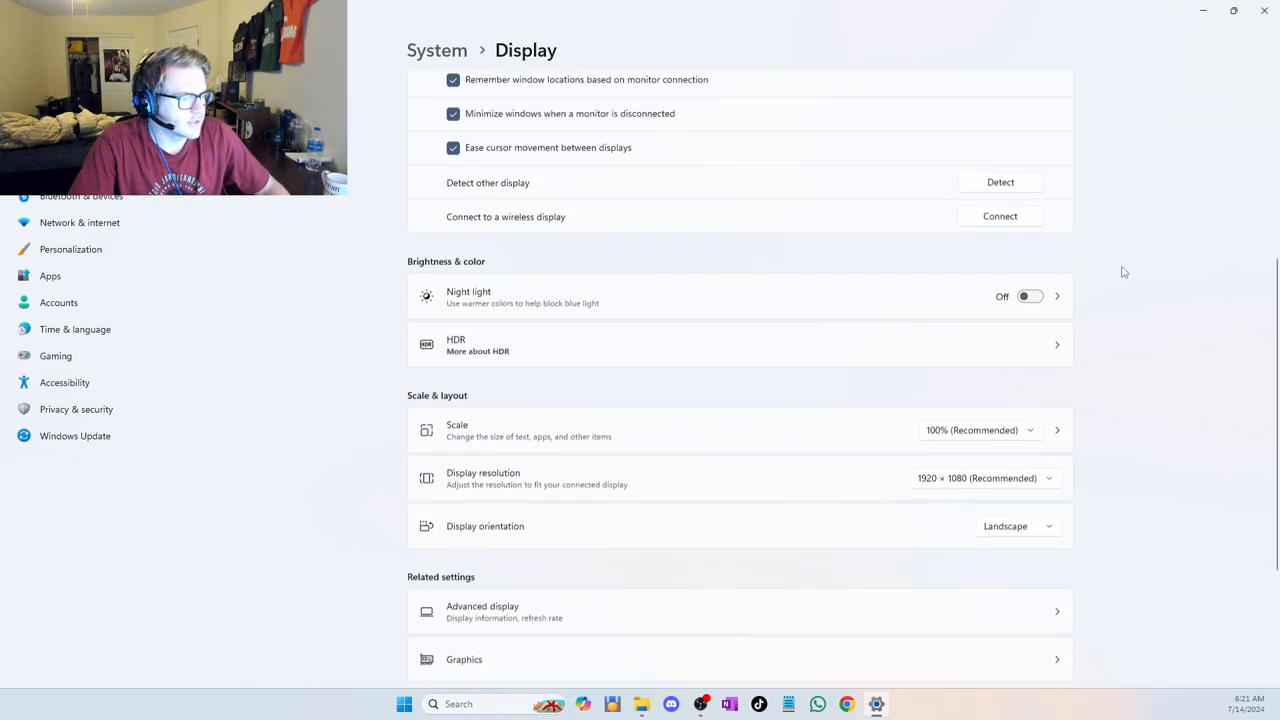
scroll(down, 3)
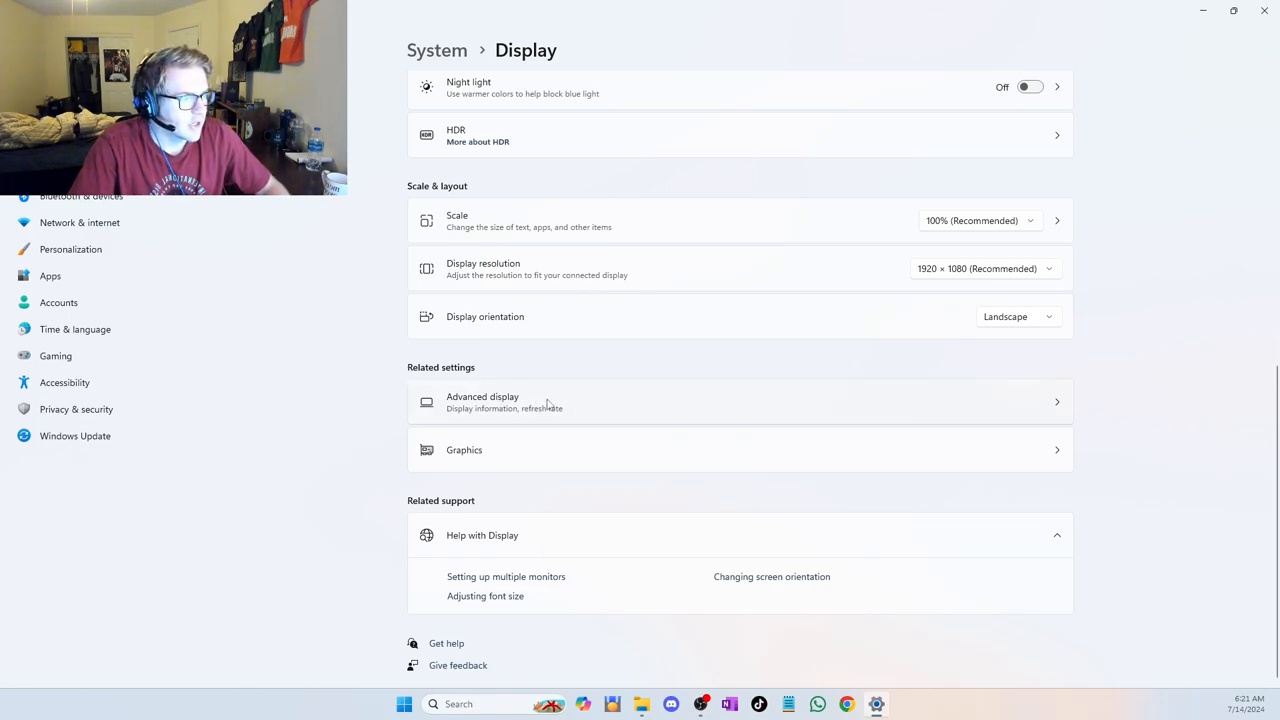
- Show Advanced display details for Display 1: Sceptre K25 at 240.30 Hz
click(482, 400)
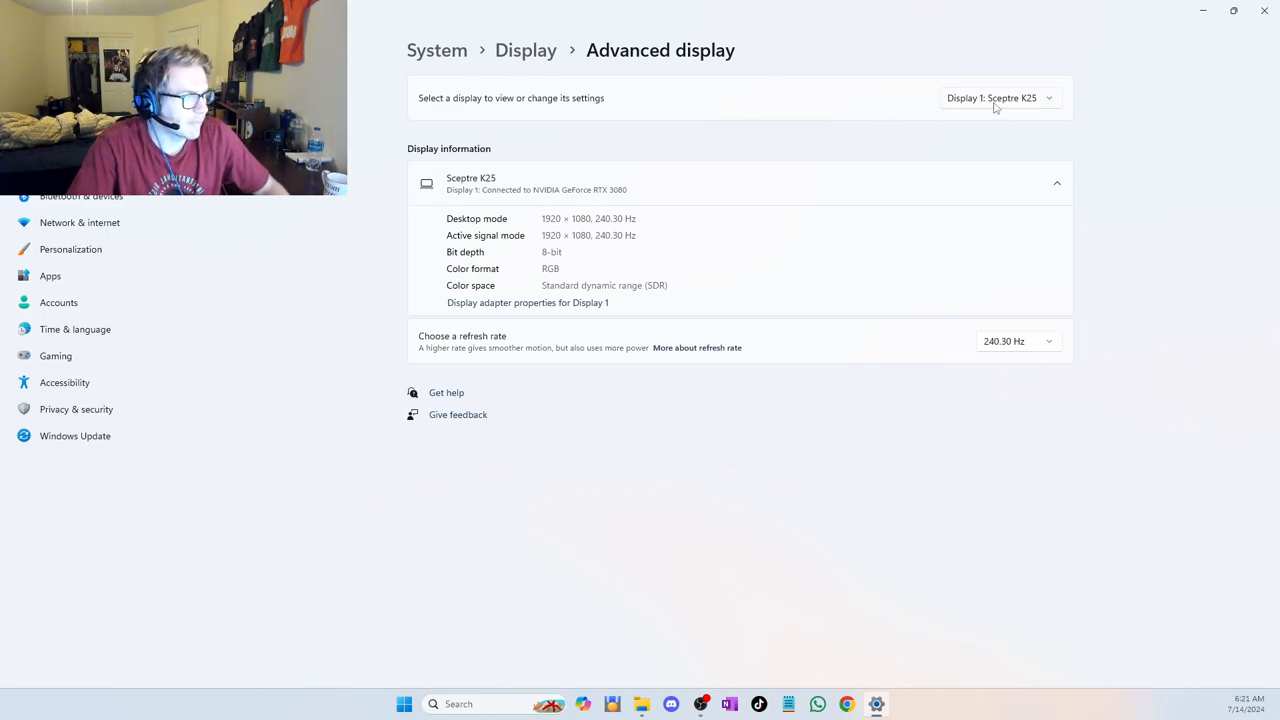
mouse_move(1104, 252)
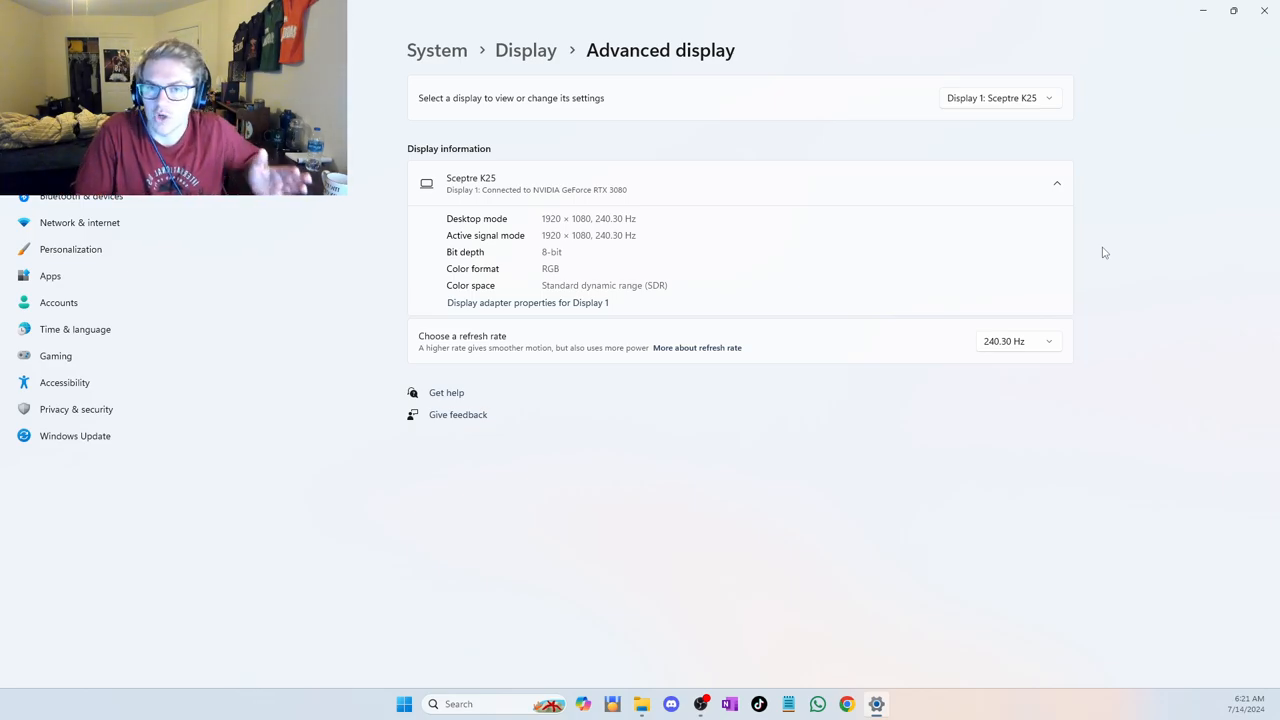
mouse_move(1120, 248)
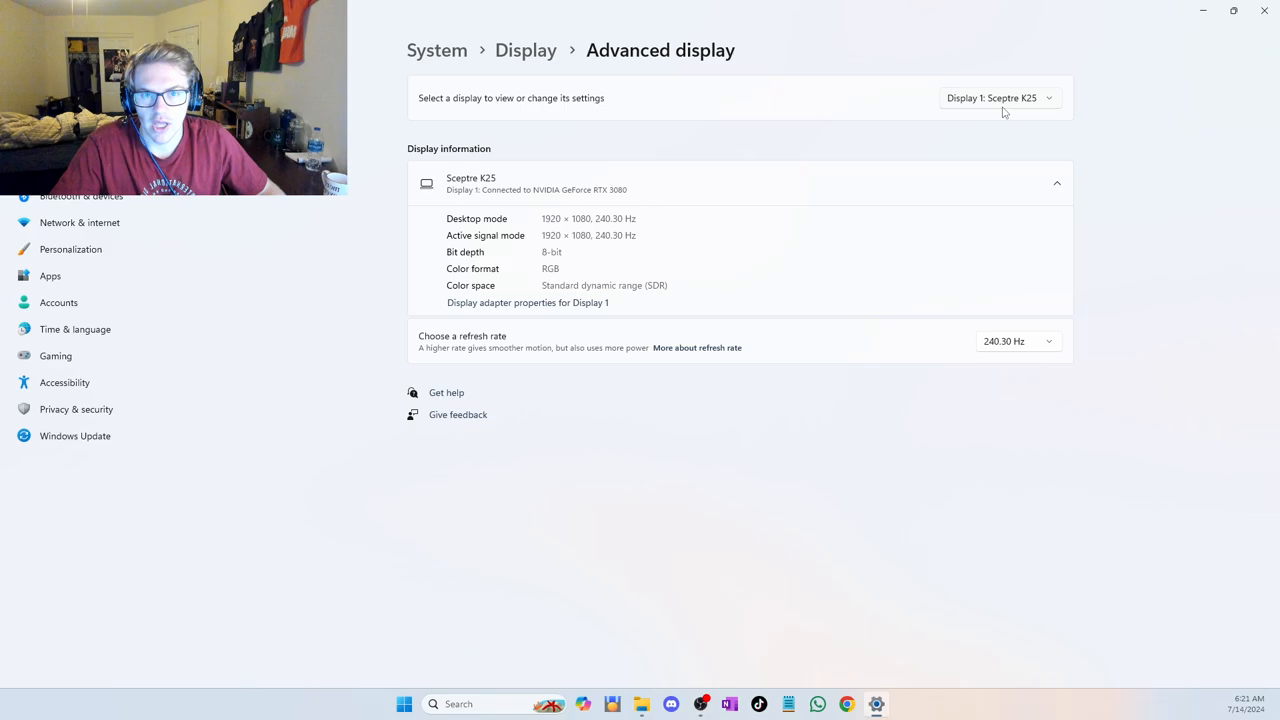
mouse_move(996, 152)
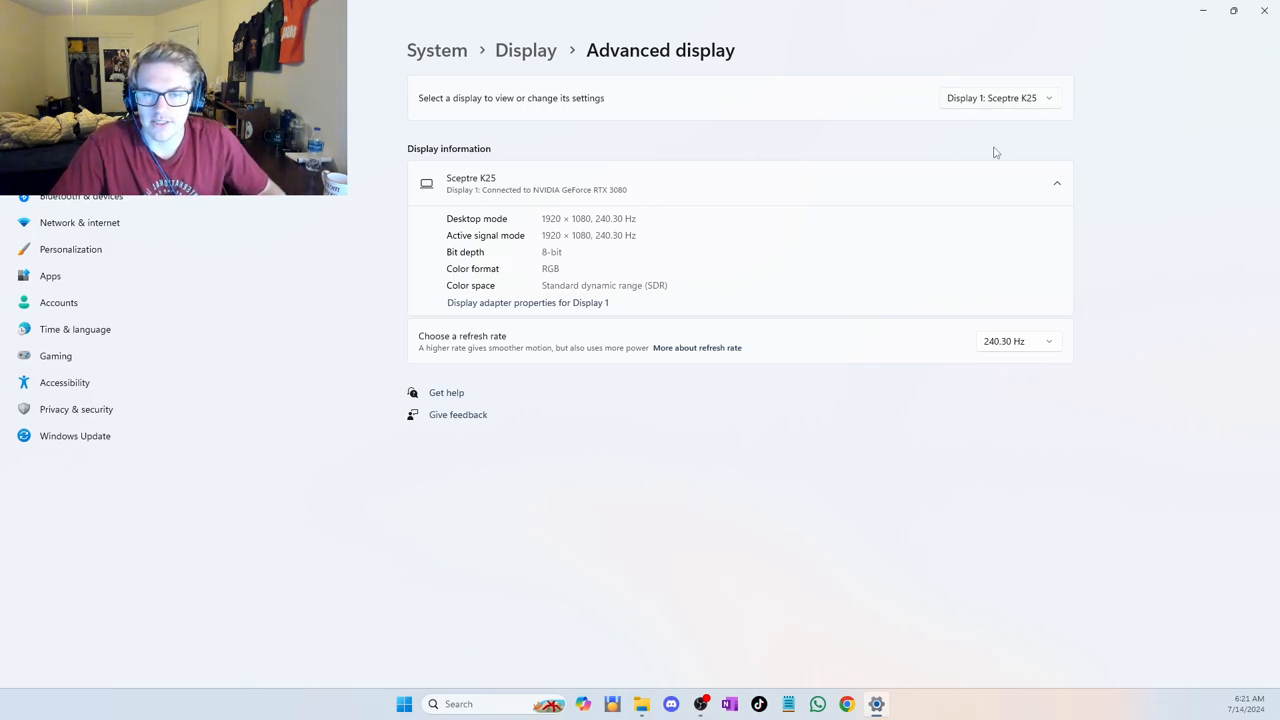
click(998, 96)
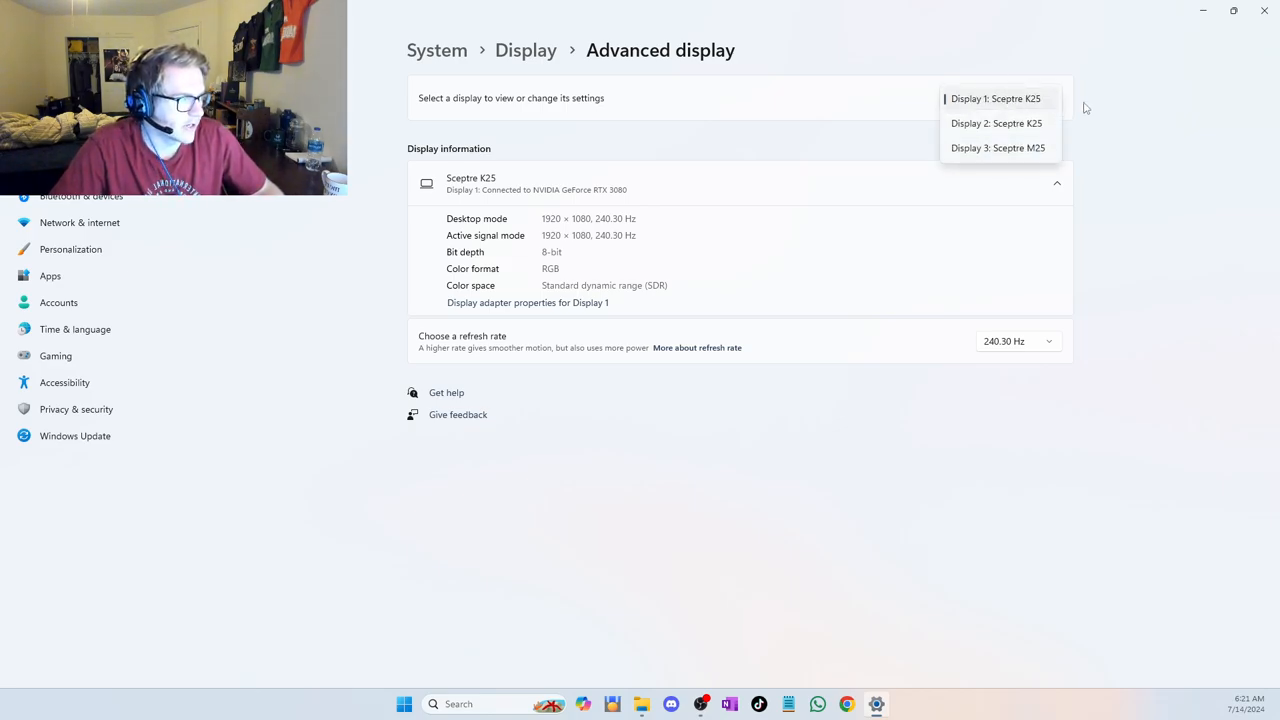
click(996, 98)
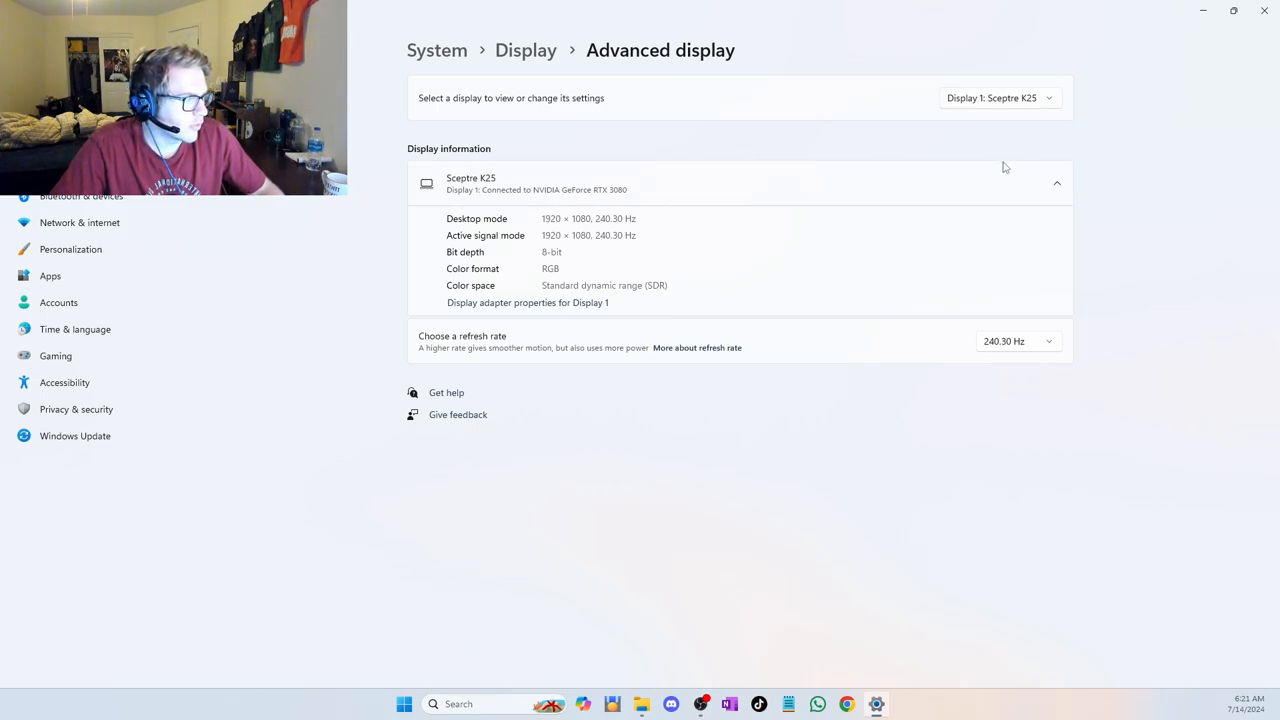
mouse_move(968, 104)
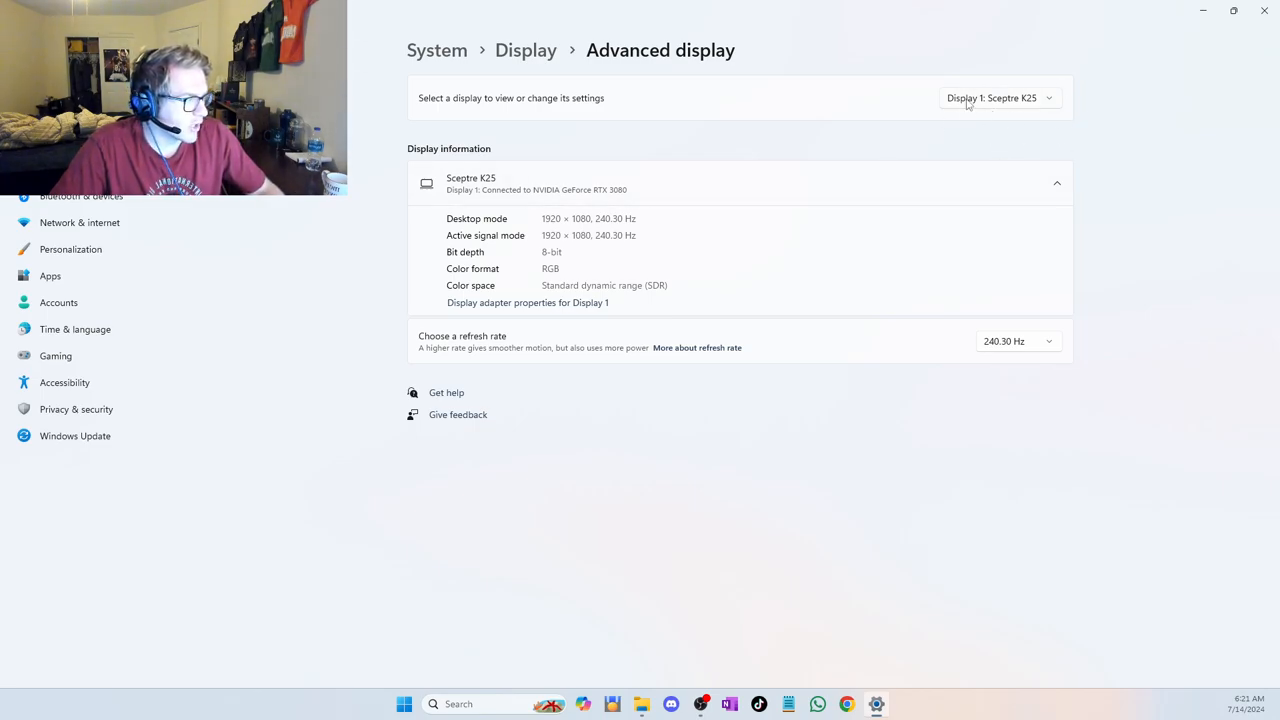
mouse_move(842, 332)
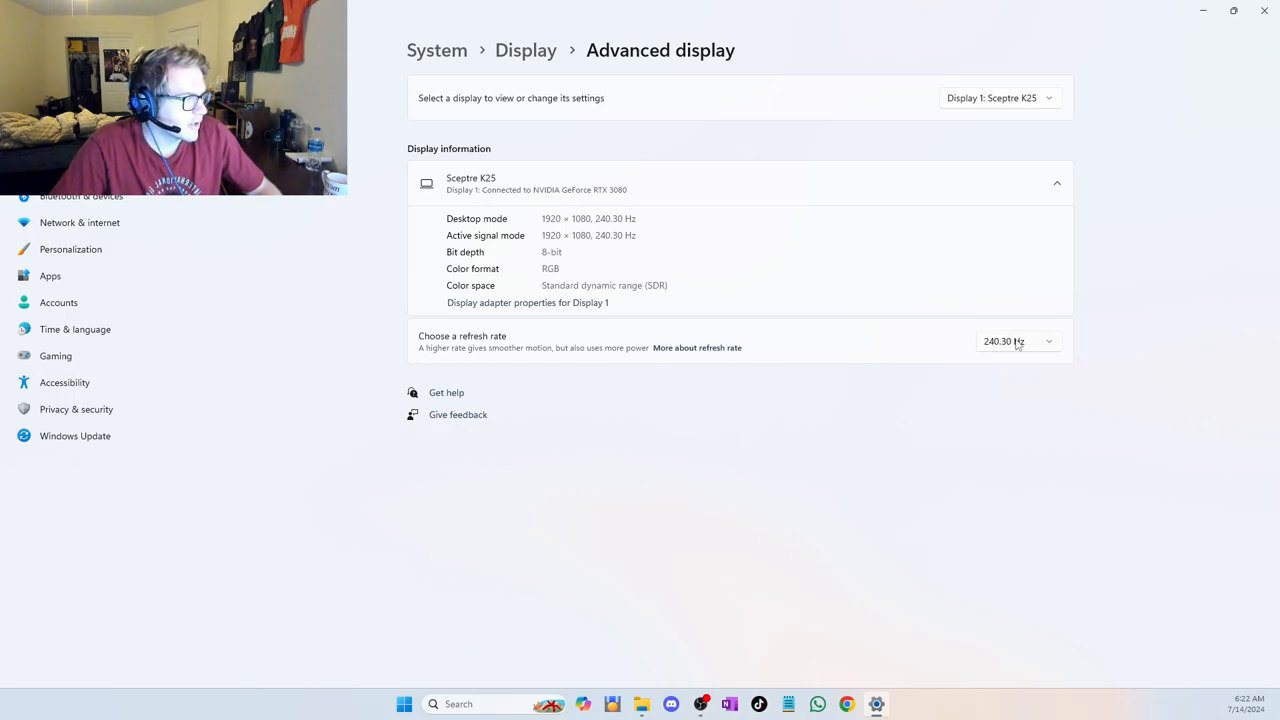
click(1016, 340)
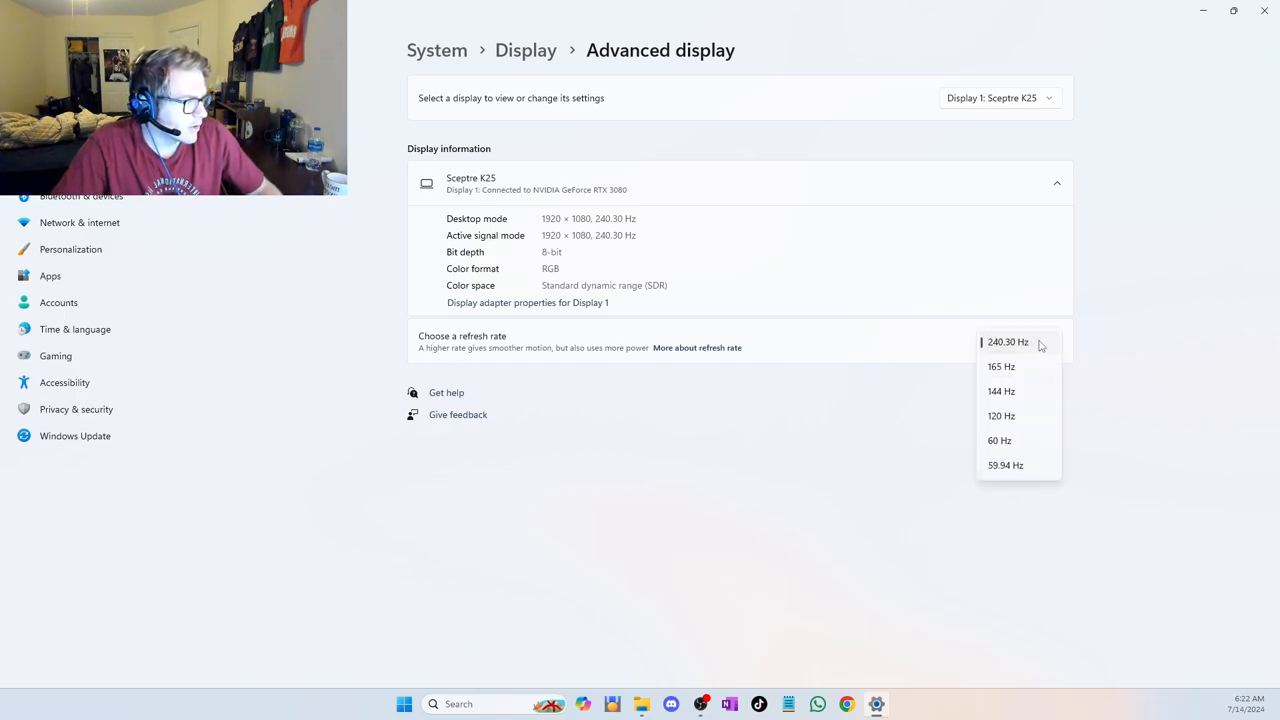
mouse_move(1088, 468)
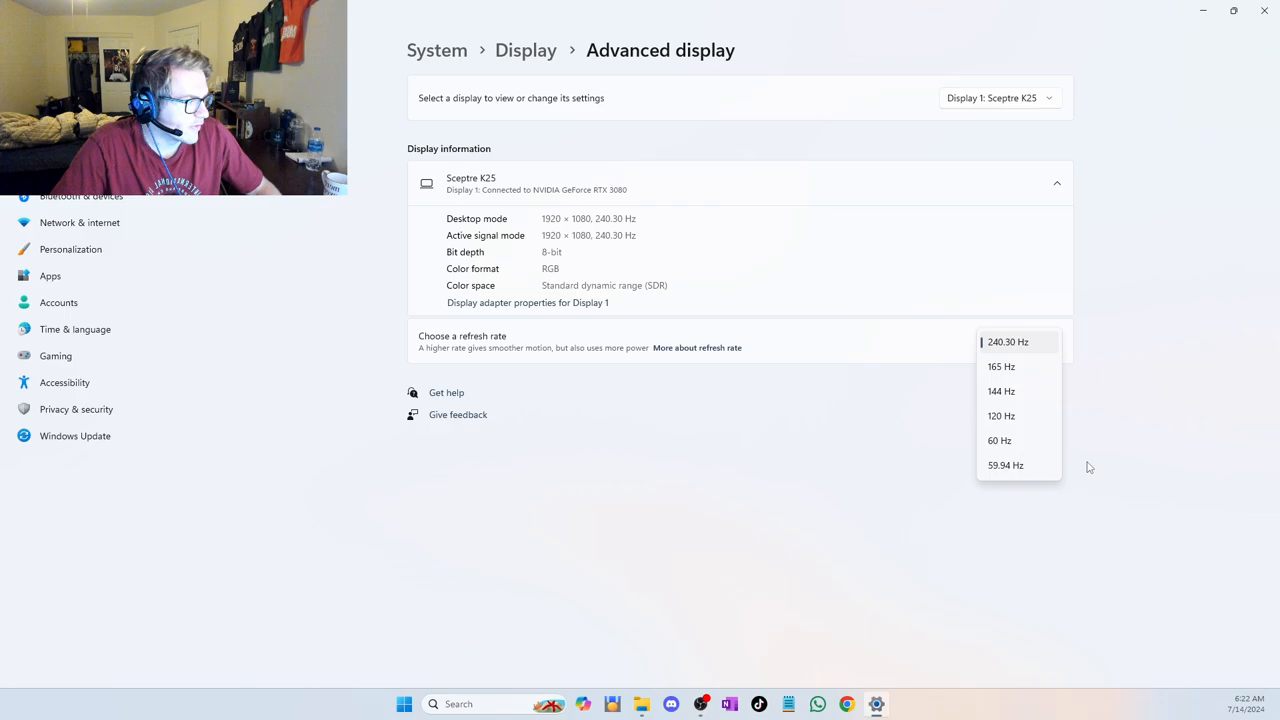
mouse_move(1104, 436)
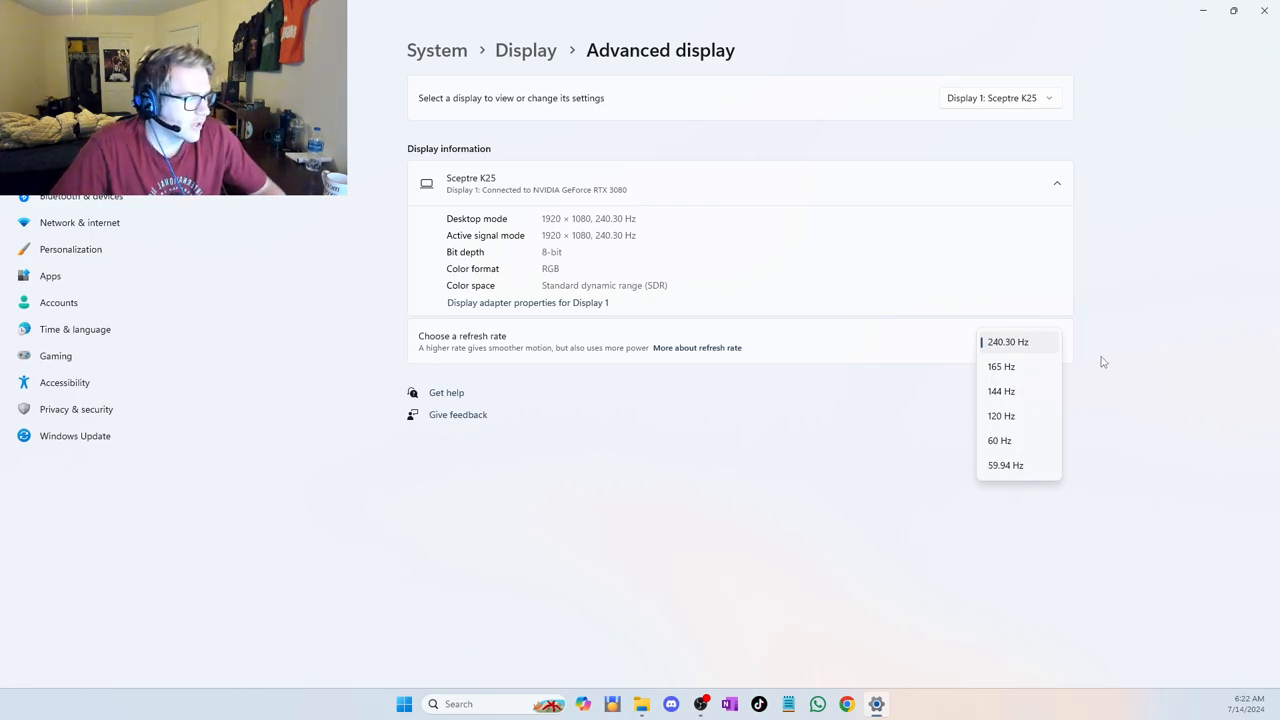
mouse_move(1032, 336)
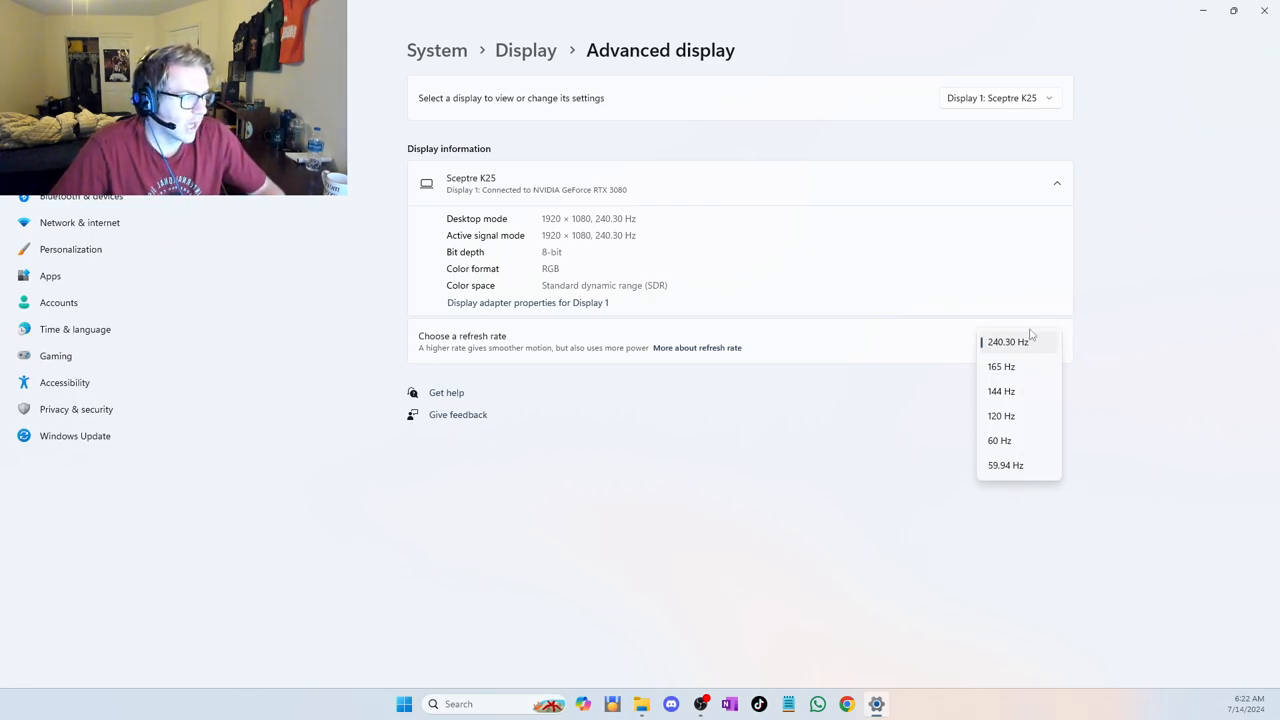
click(1008, 340)
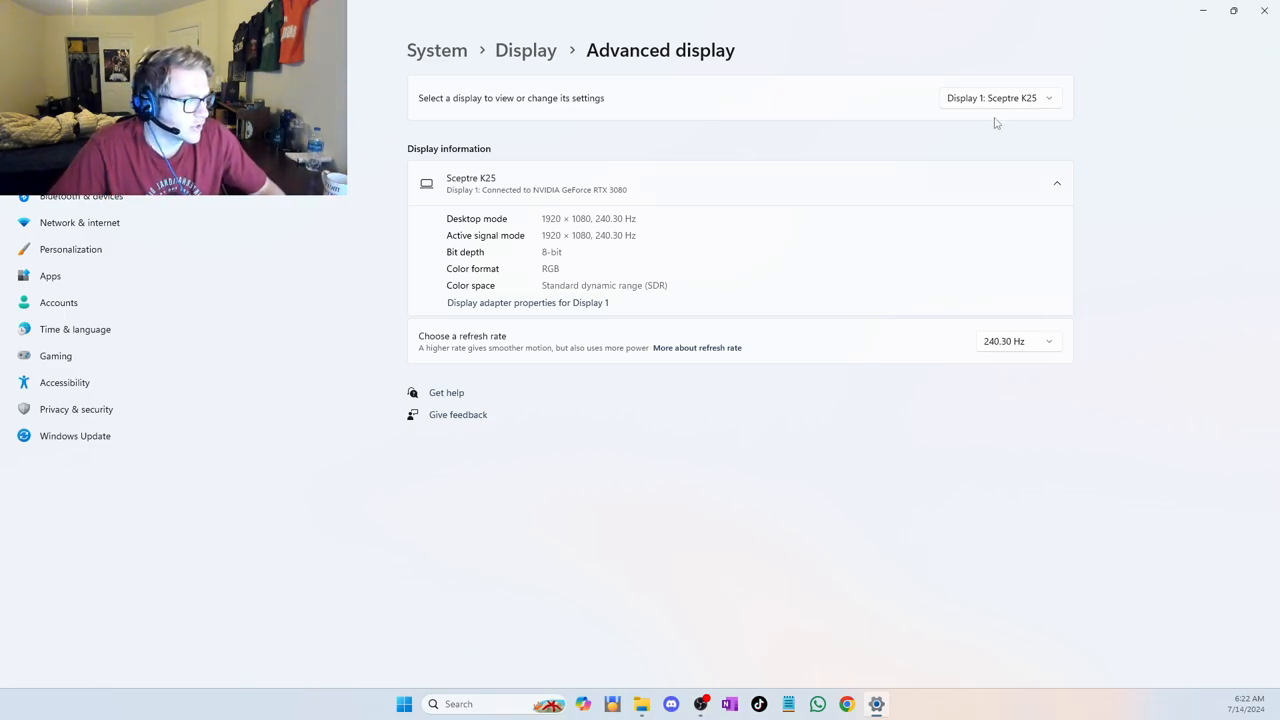
click(1016, 340)
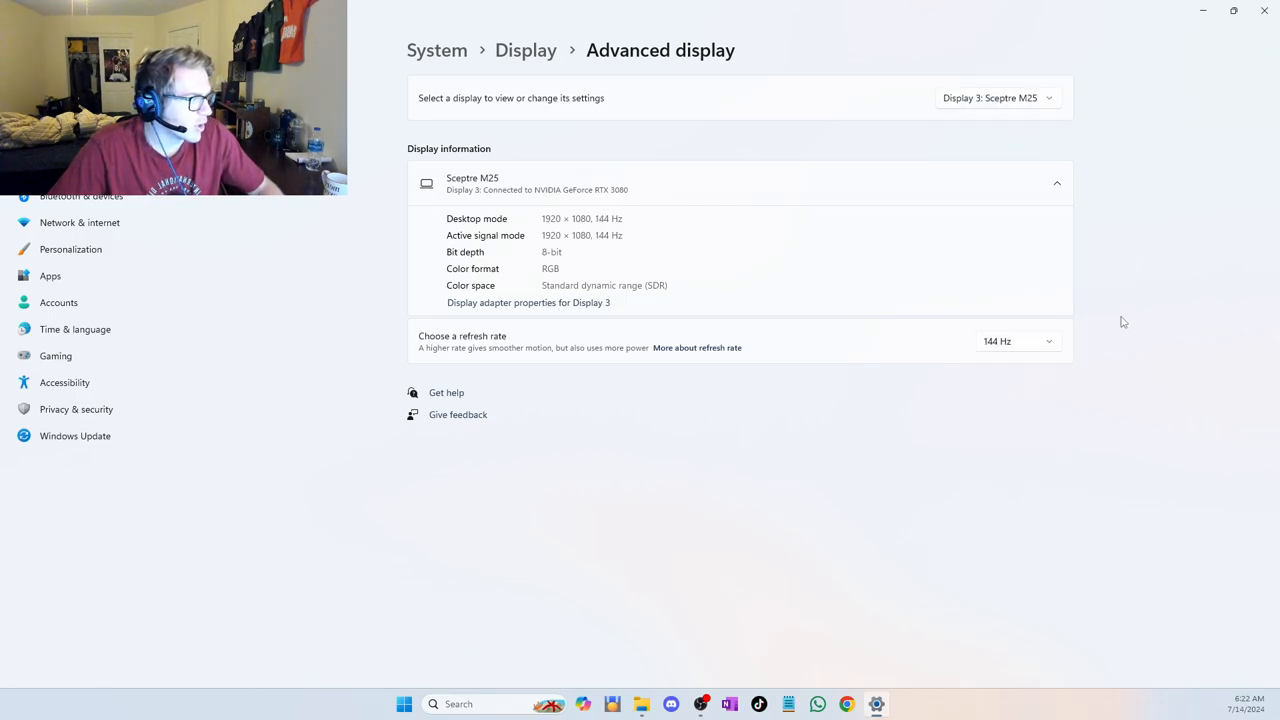
click(1016, 340)
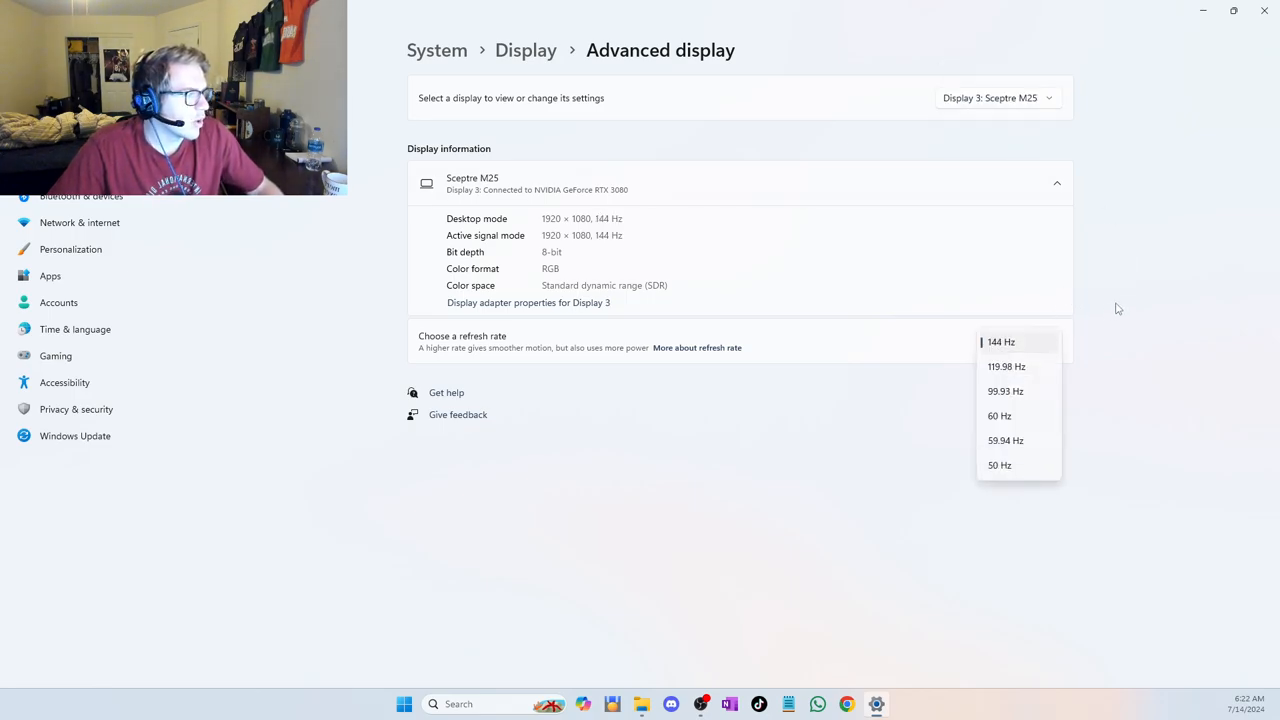
mouse_move(1070, 316)
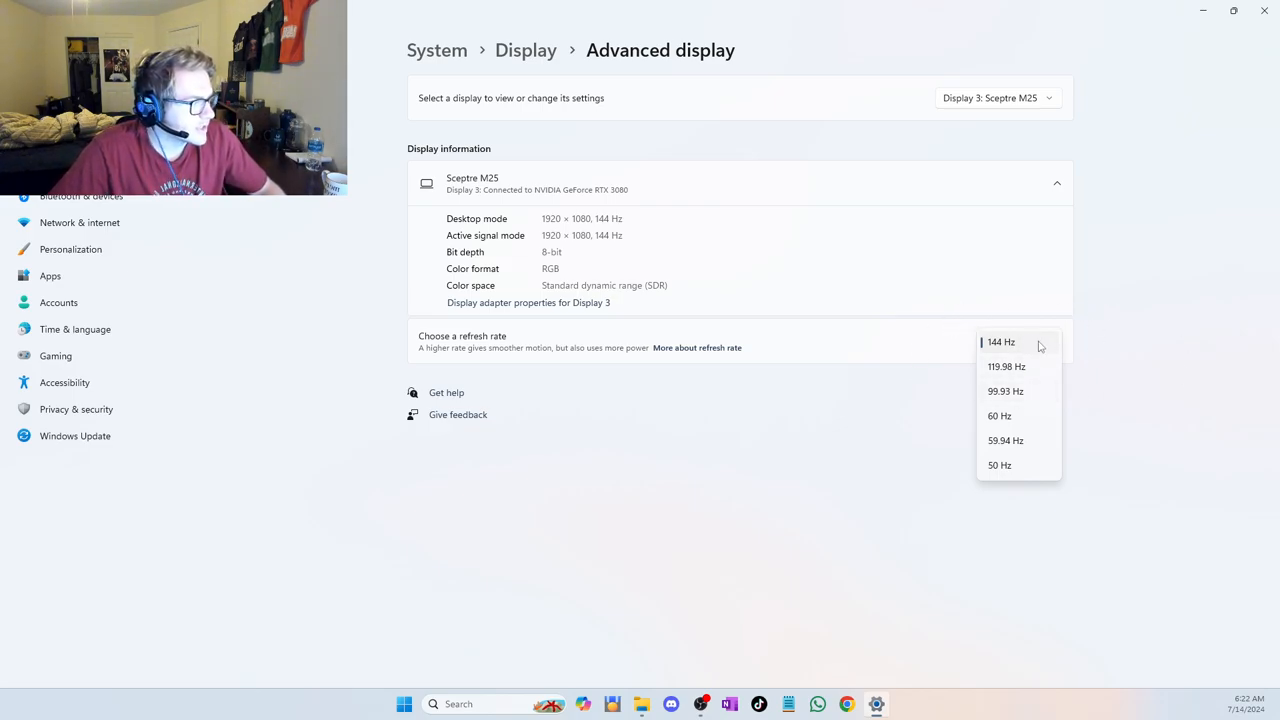
mouse_move(1004, 348)
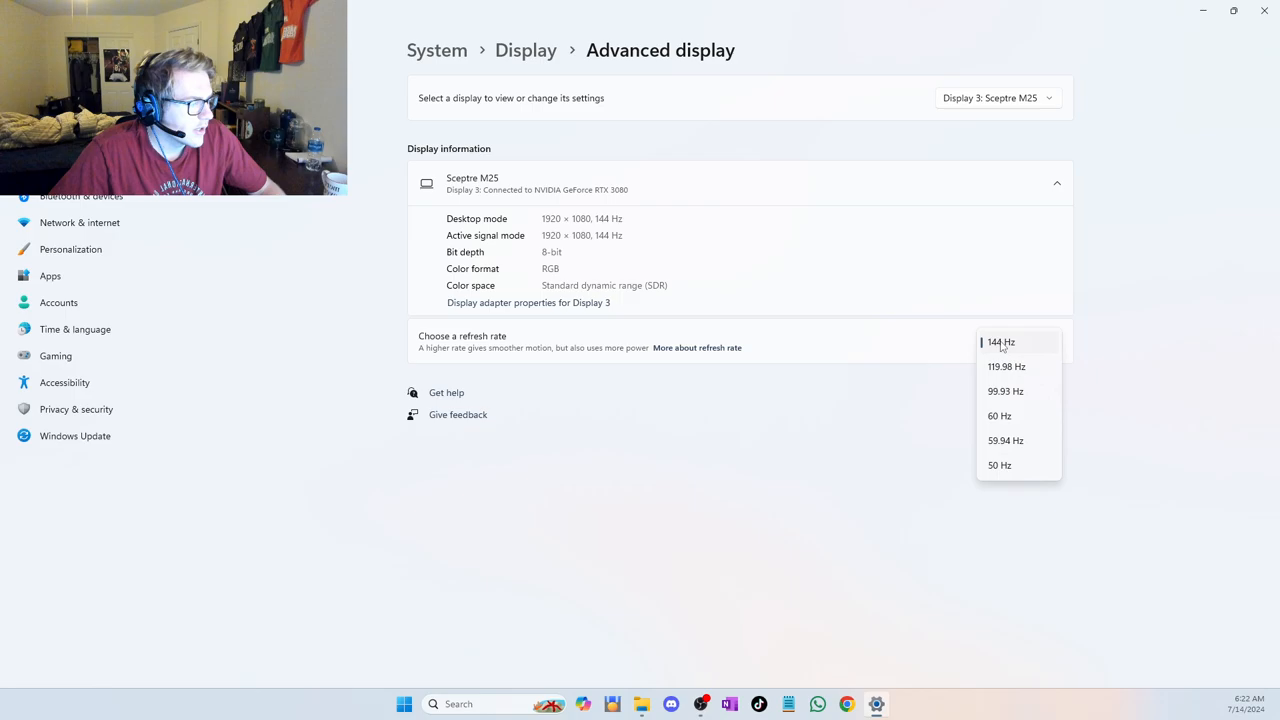
click(1000, 342)
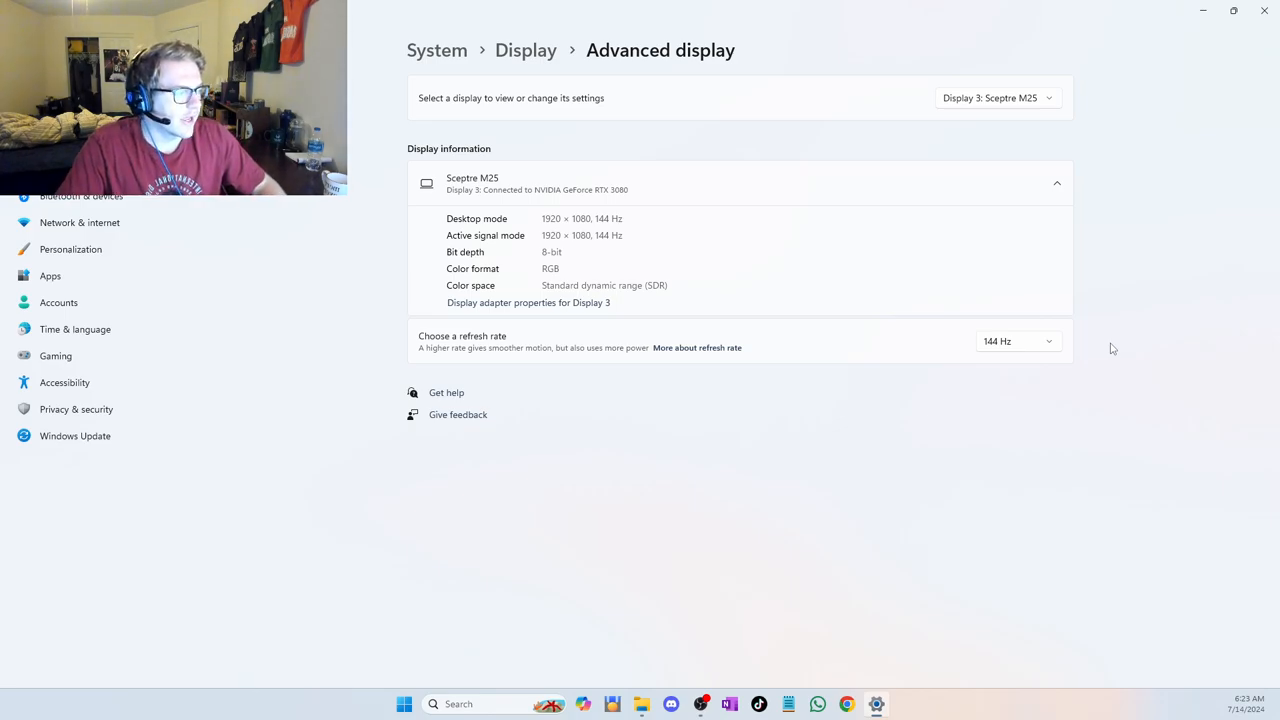
click(1016, 340)
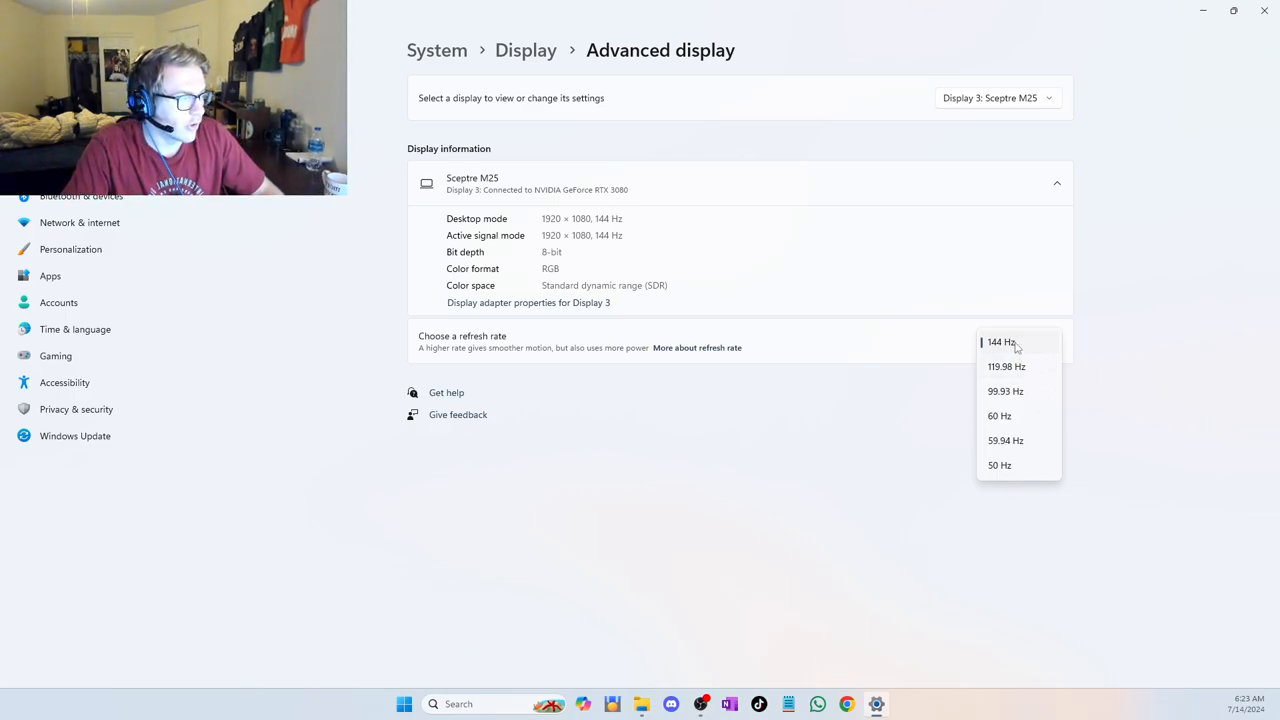
click(1000, 340)
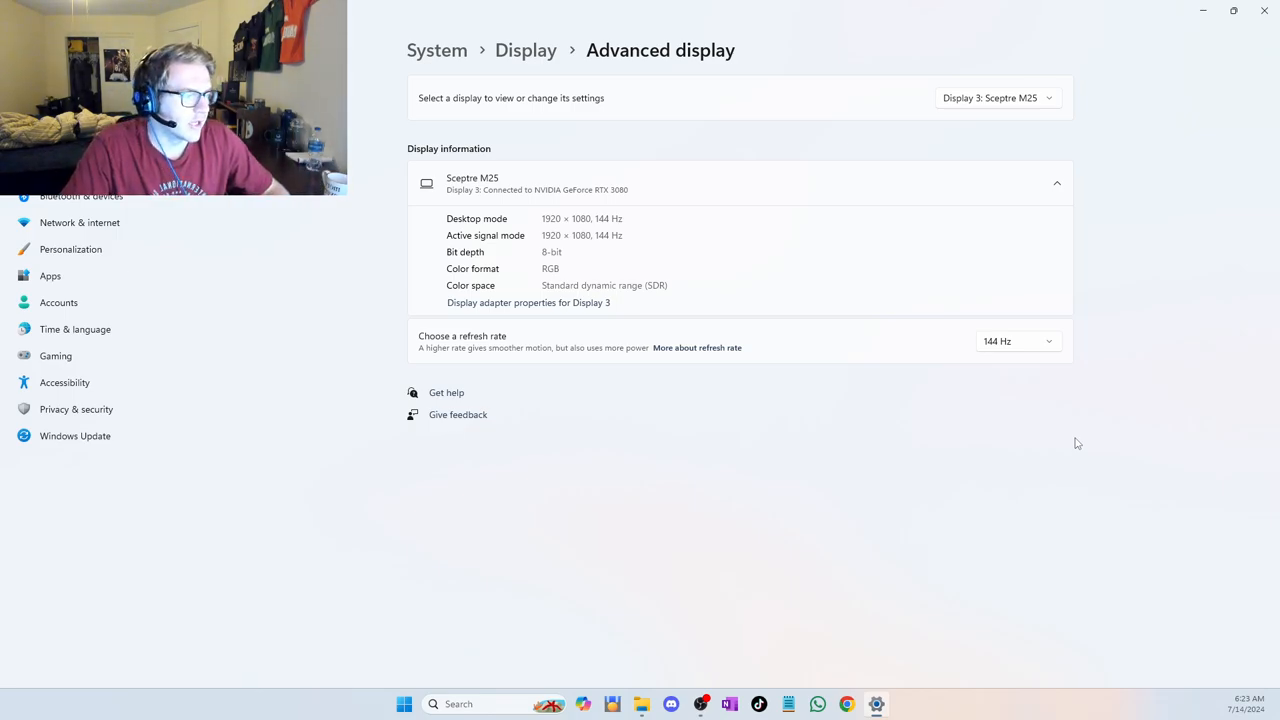
click(1016, 340)
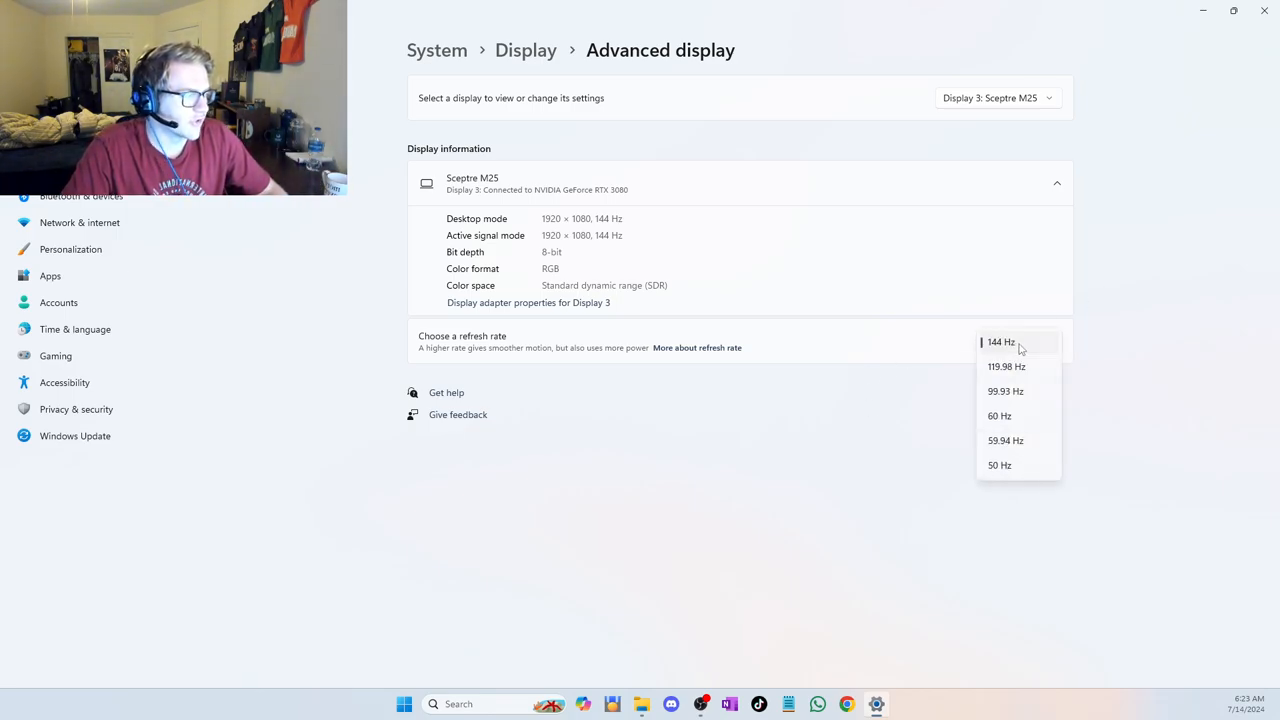
click(1000, 340)
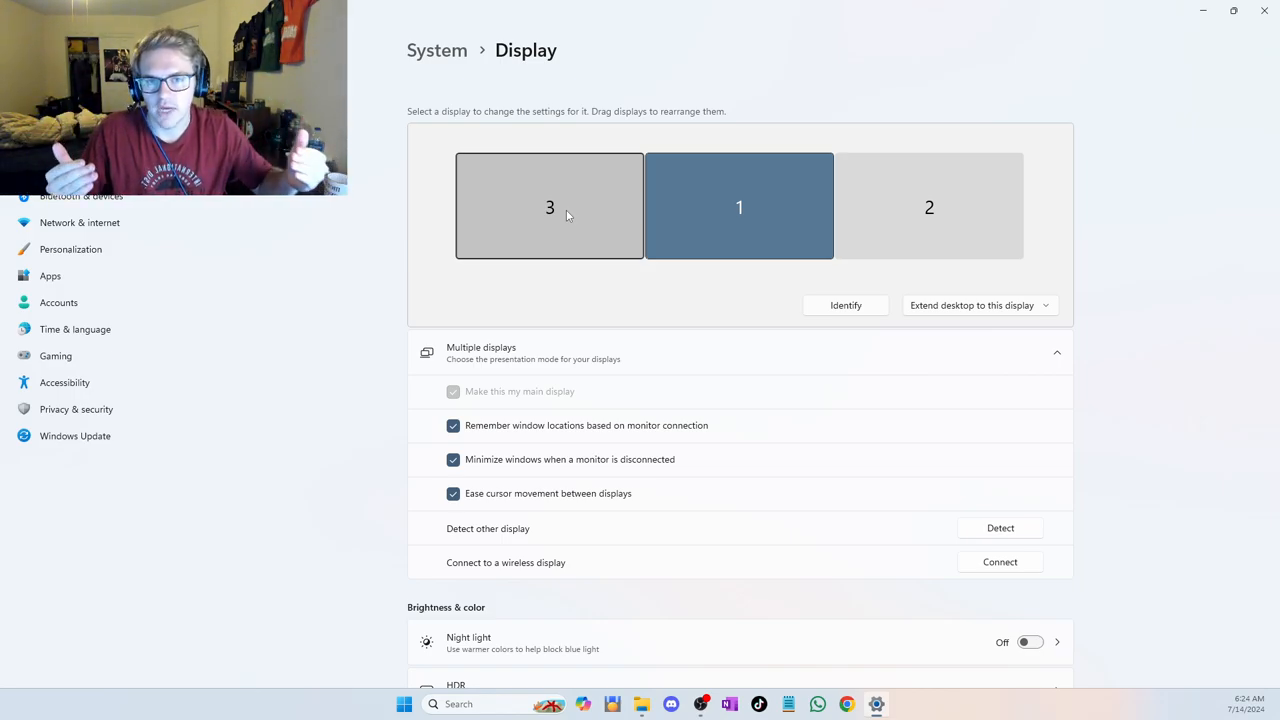
mouse_move(594, 220)
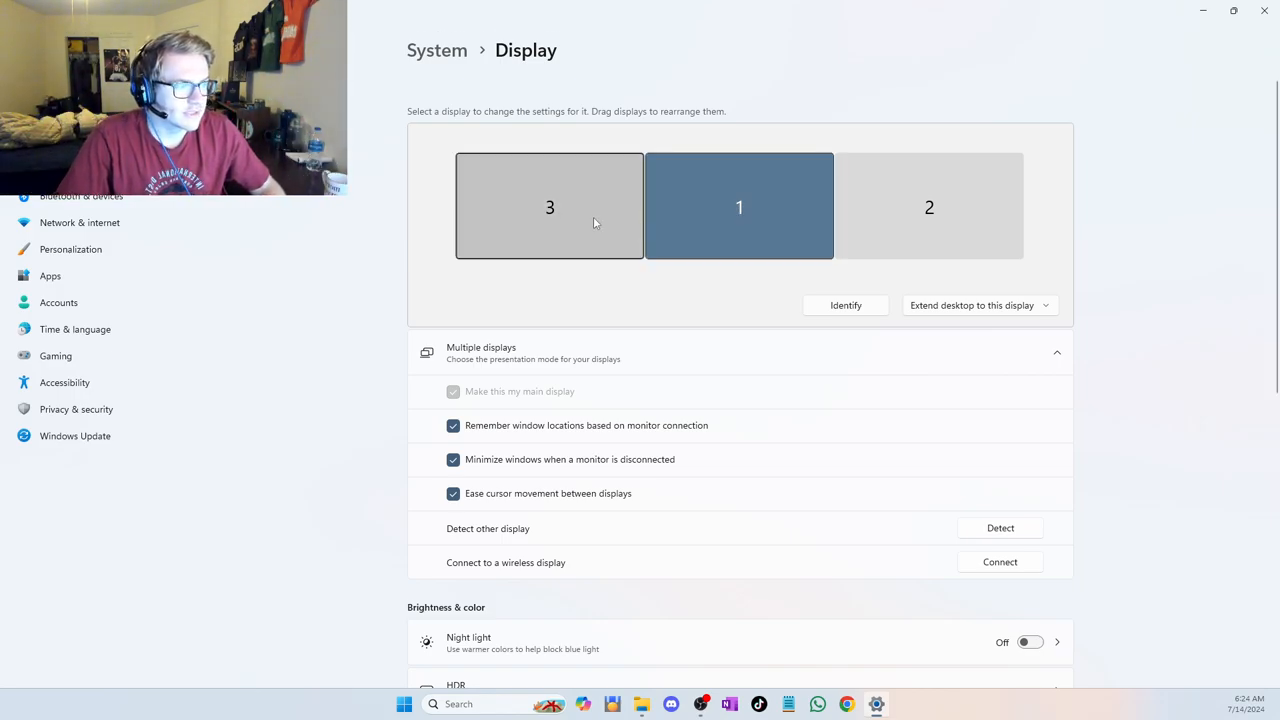
mouse_move(532, 212)
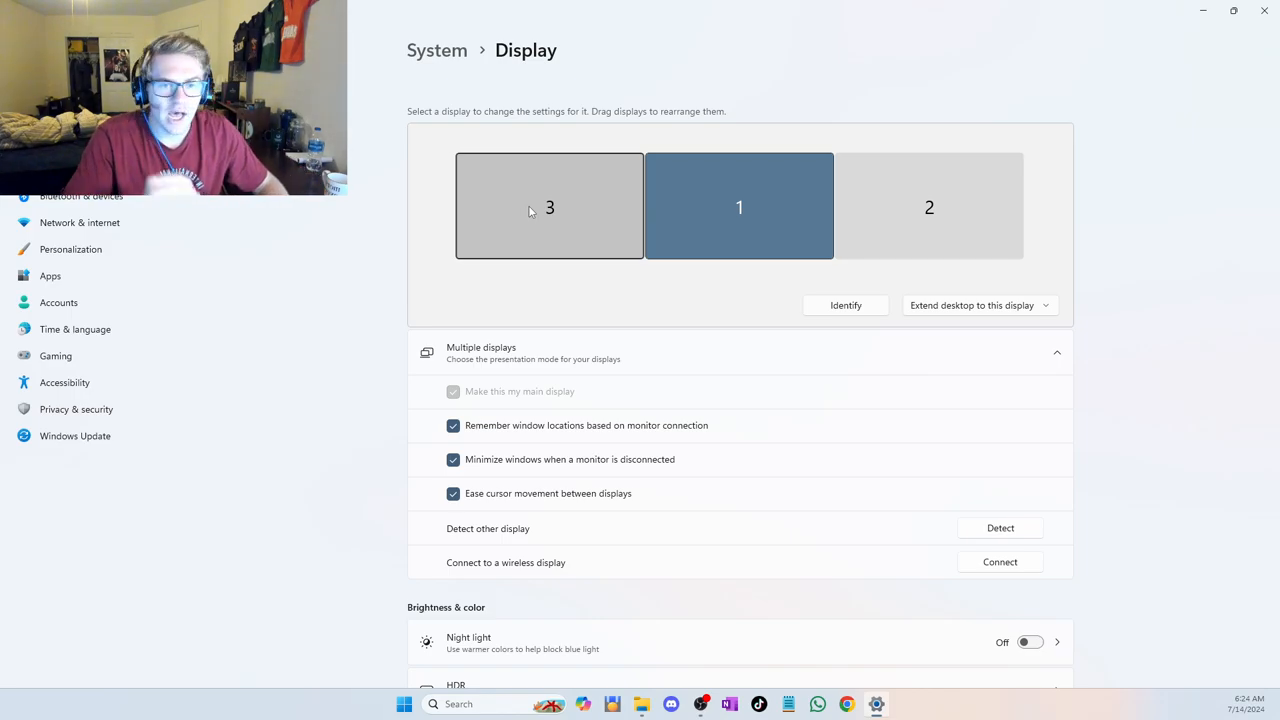
mouse_move(568, 232)
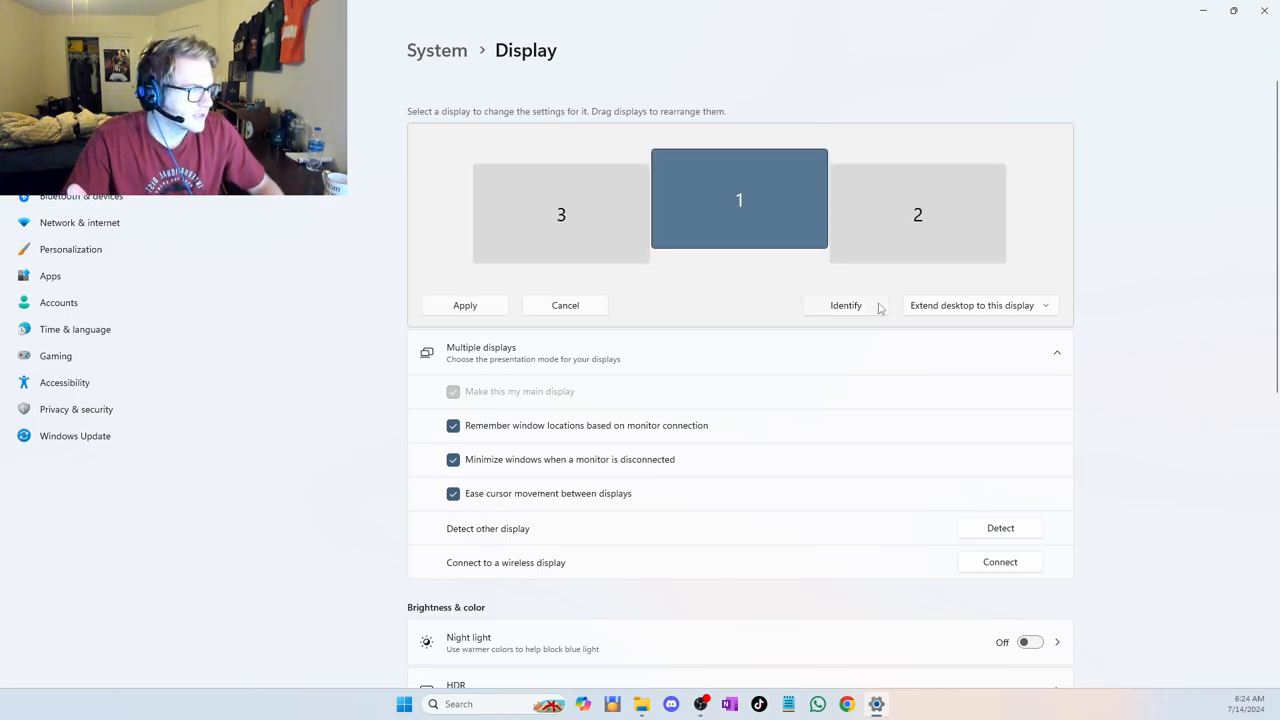
mouse_move(292, 236)
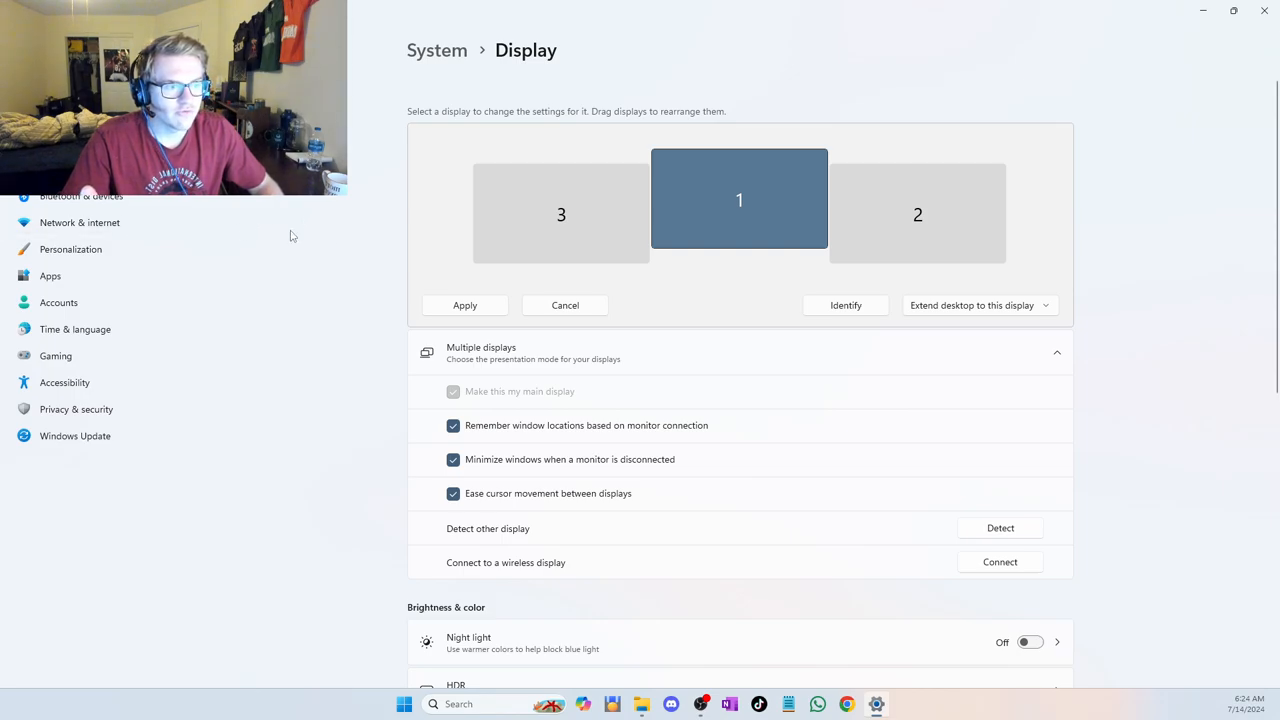
mouse_move(828, 280)
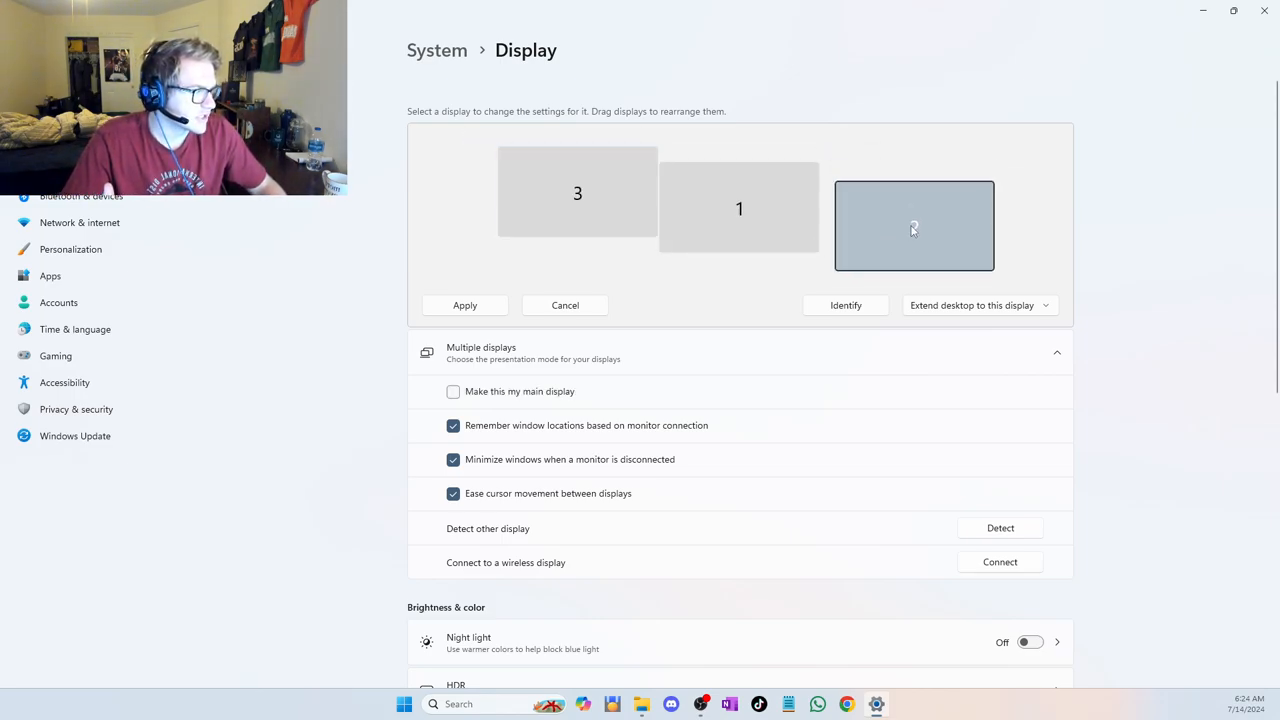
- Trial-move monitor 2, then revert to the original 3, 1, 2 arrangement
drag(914, 224, 872, 232)
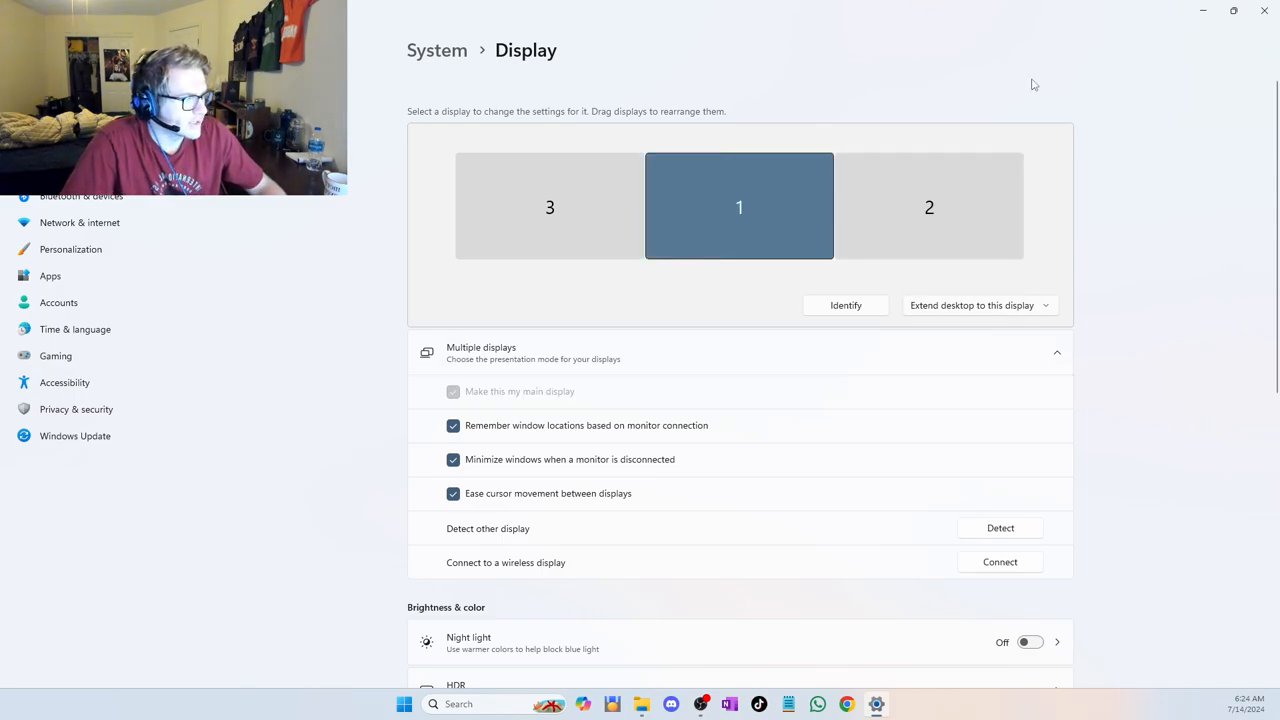
mouse_move(494, 122)
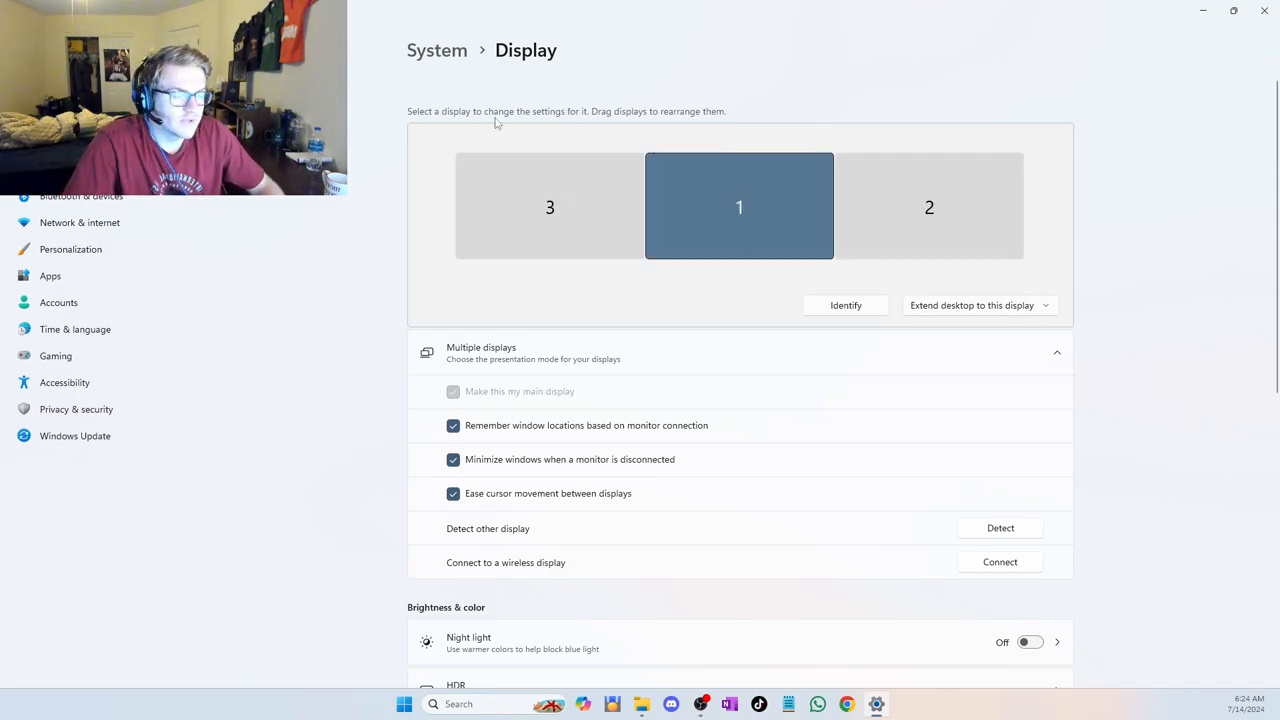
click(928, 206)
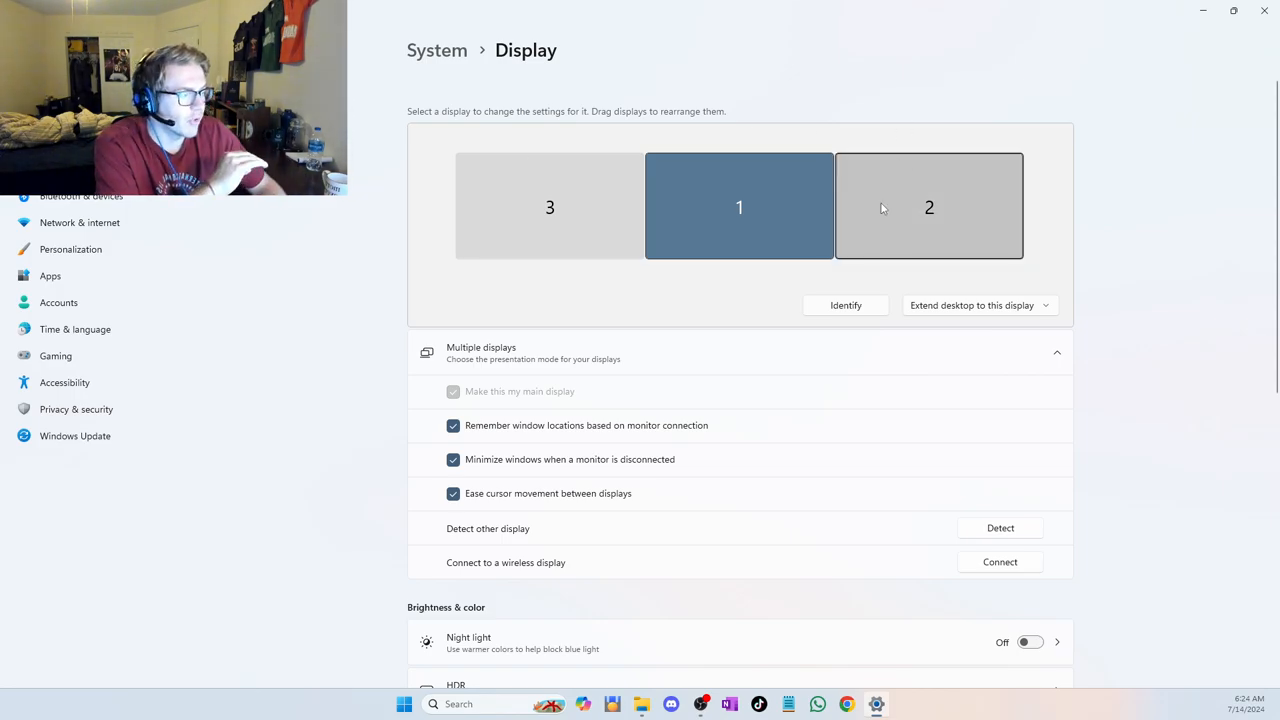
- Scroll the Display page down to the Related settings section
scroll(down, 3)
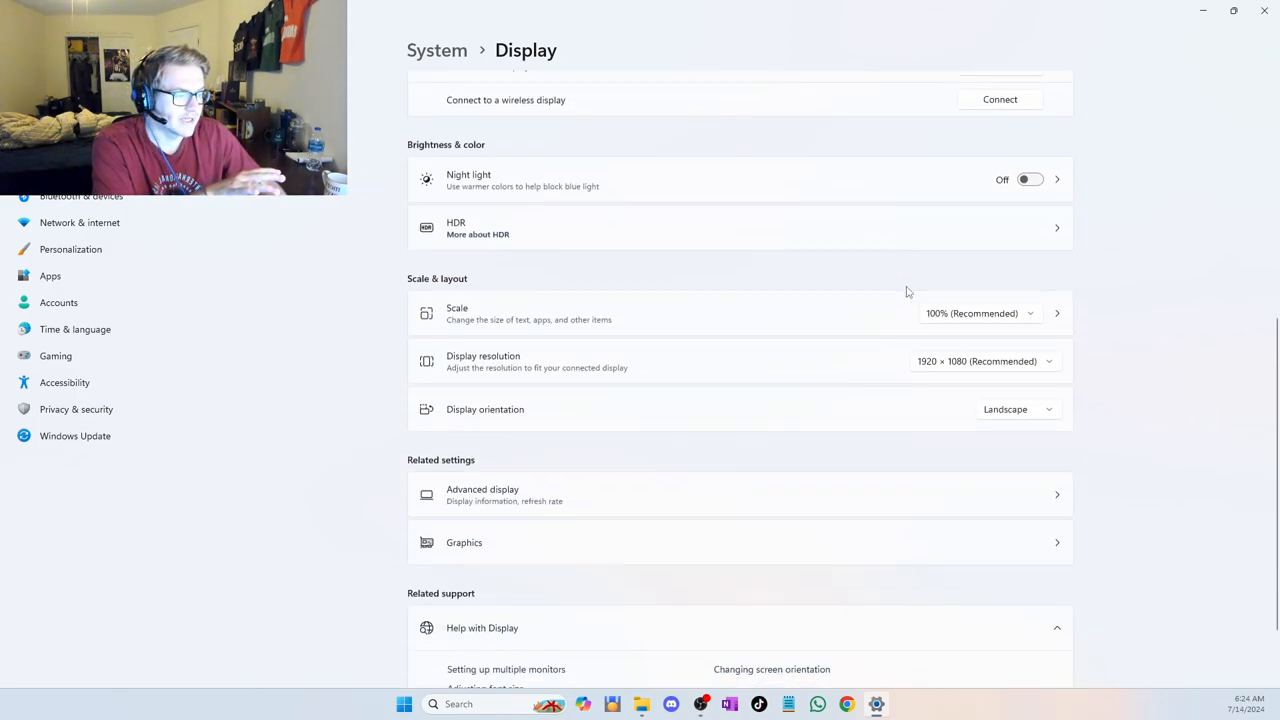
scroll(down, 3)
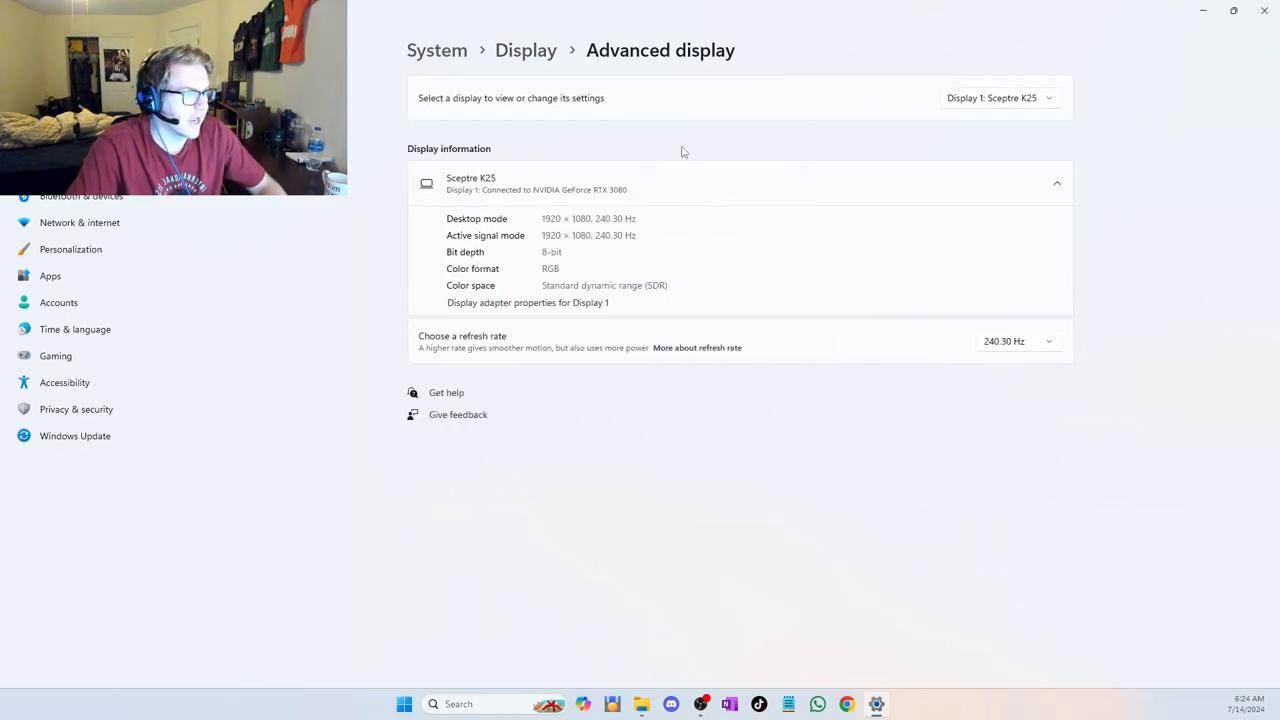
mouse_move(880, 448)
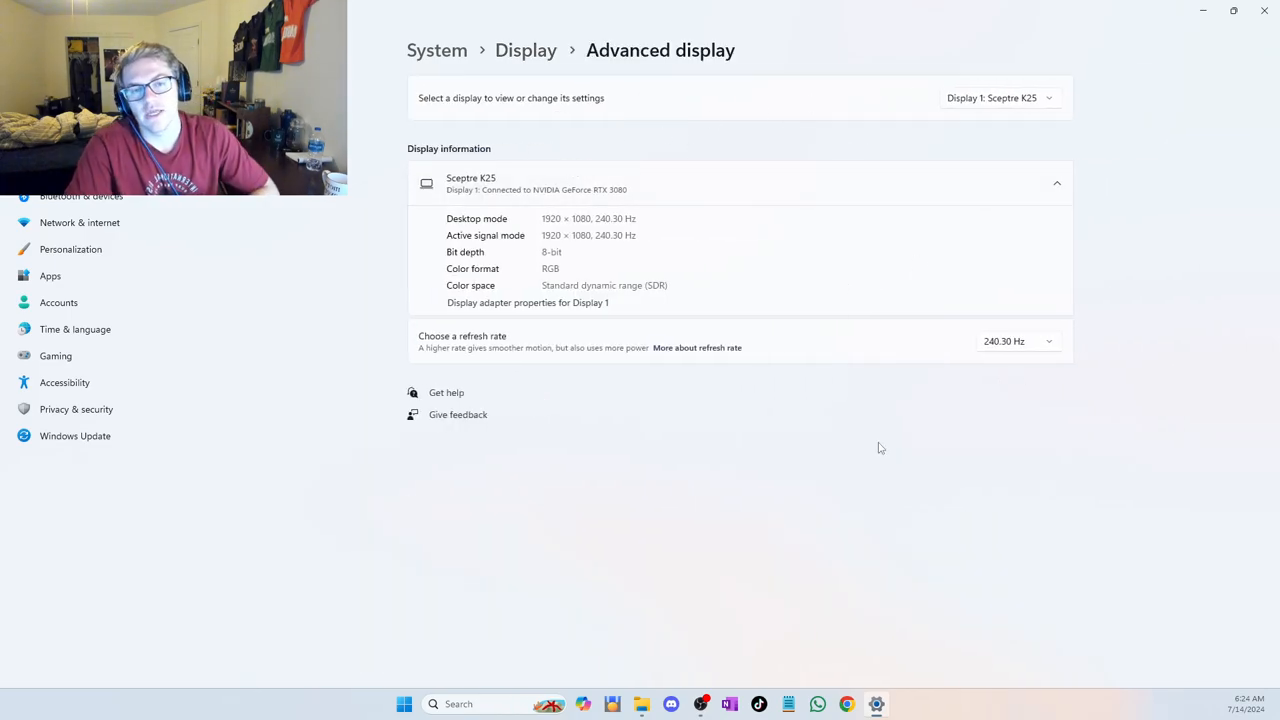